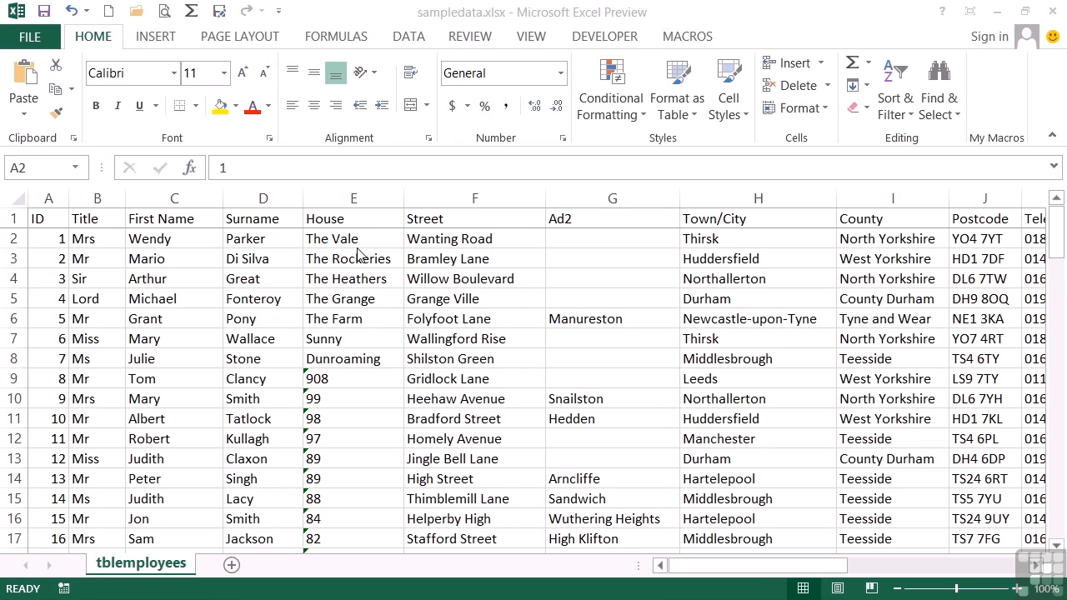
Insert a column before House and Flash Fill titles with initials from the example 'Mrs P' in E2.
left_click(353, 197)
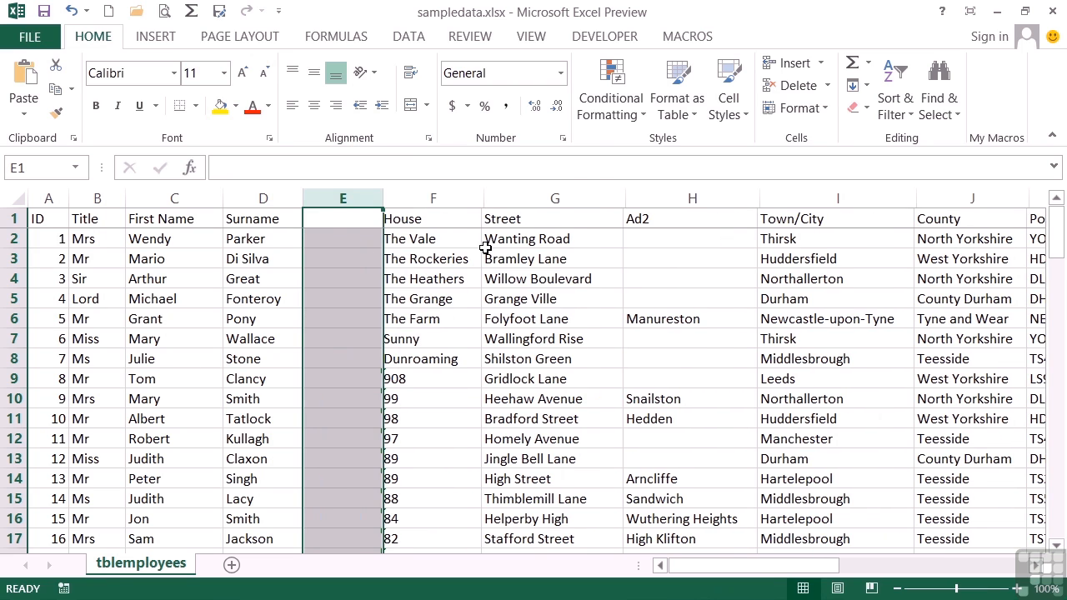
left_click(343, 238)
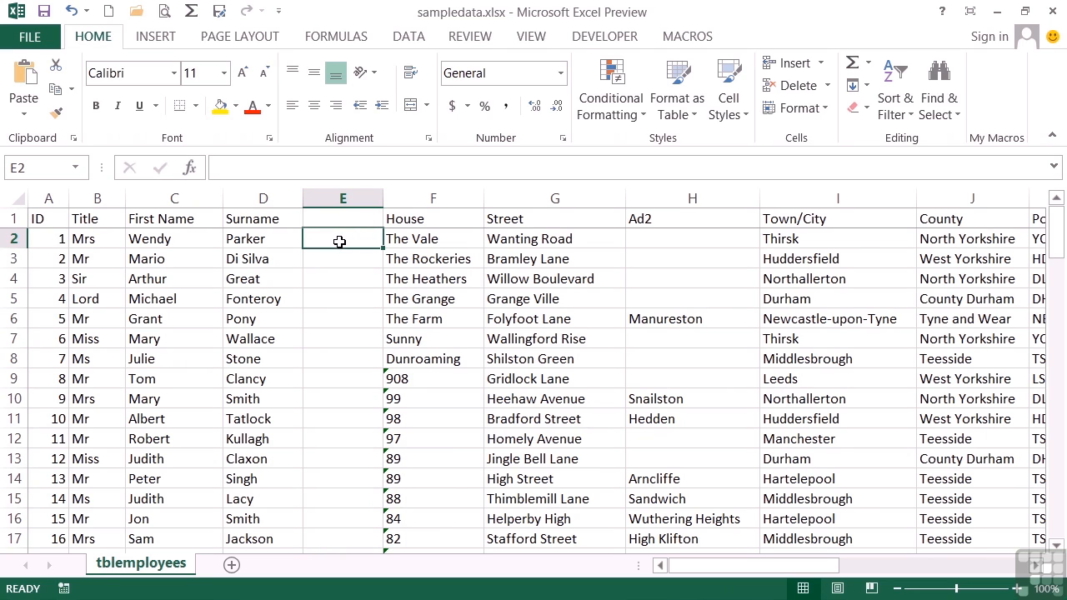
type("M")
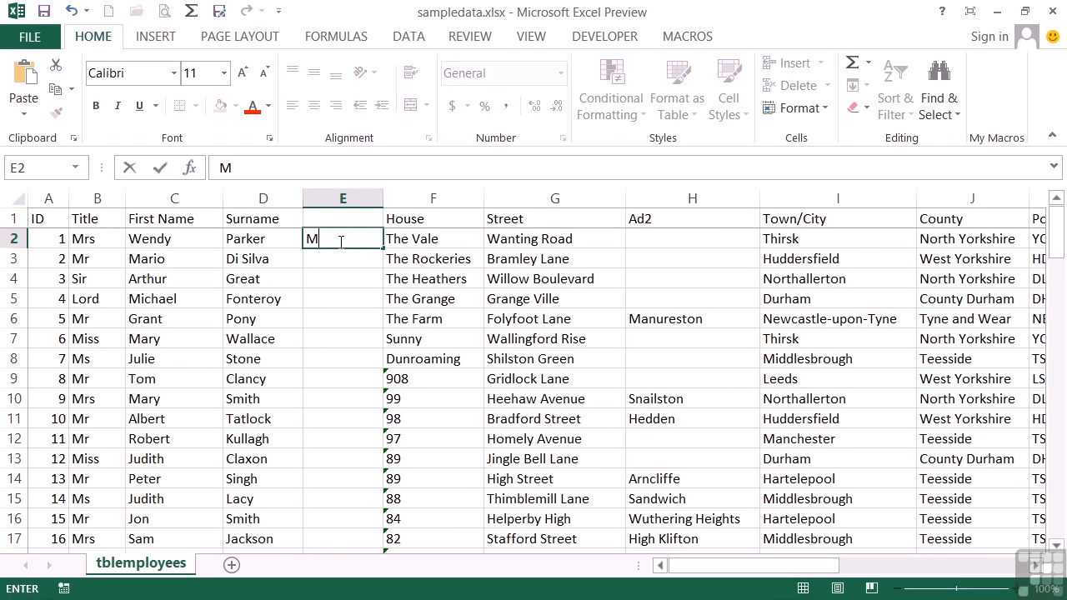
type("rs P")
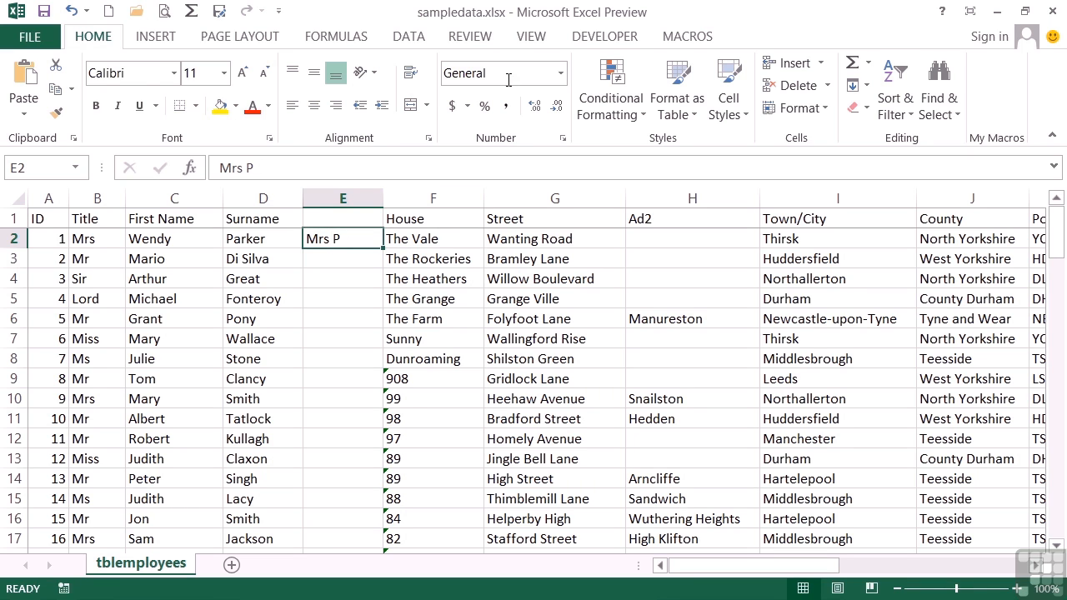
left_click(408, 36)
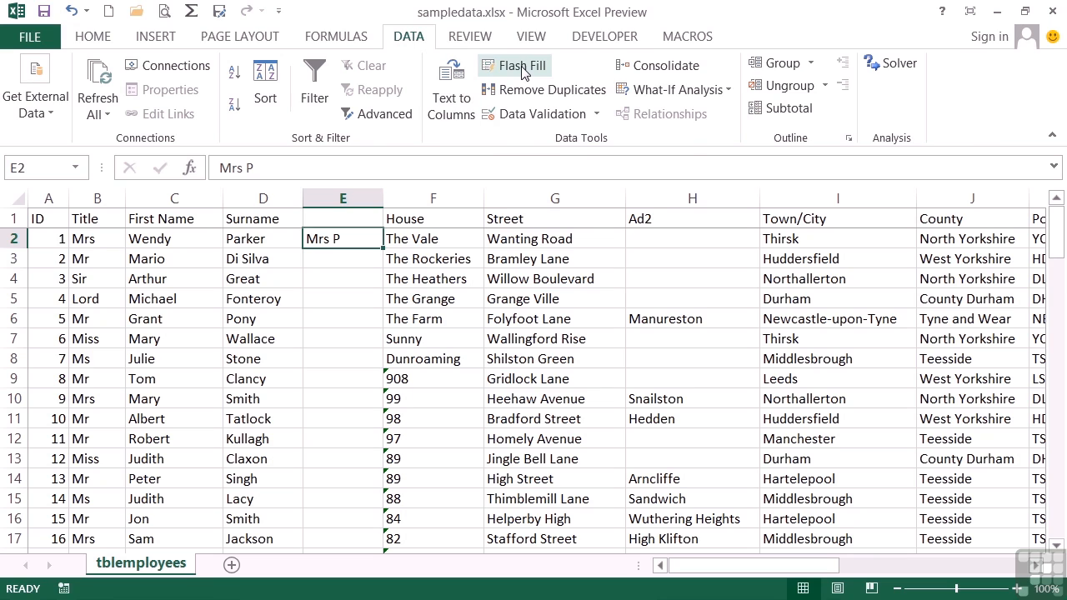
mouse_move(517, 71)
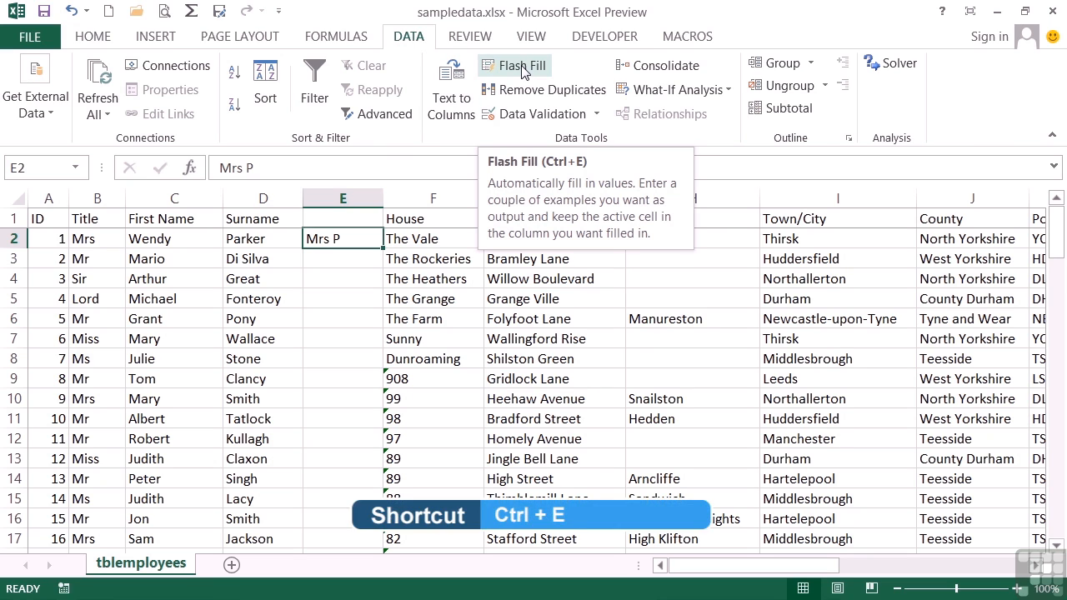
left_click(514, 66)
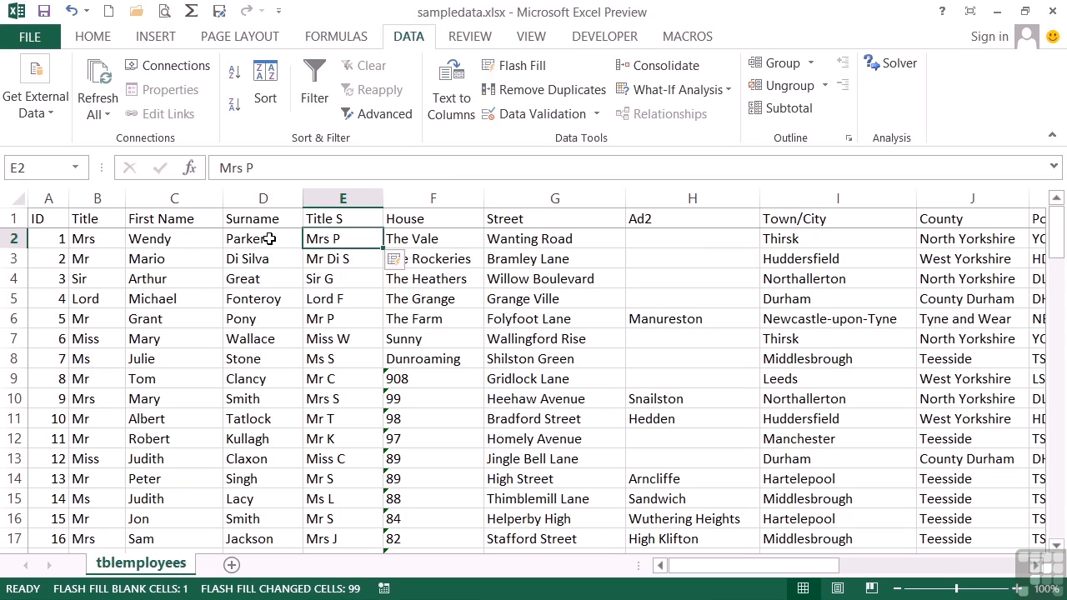
mouse_move(336, 234)
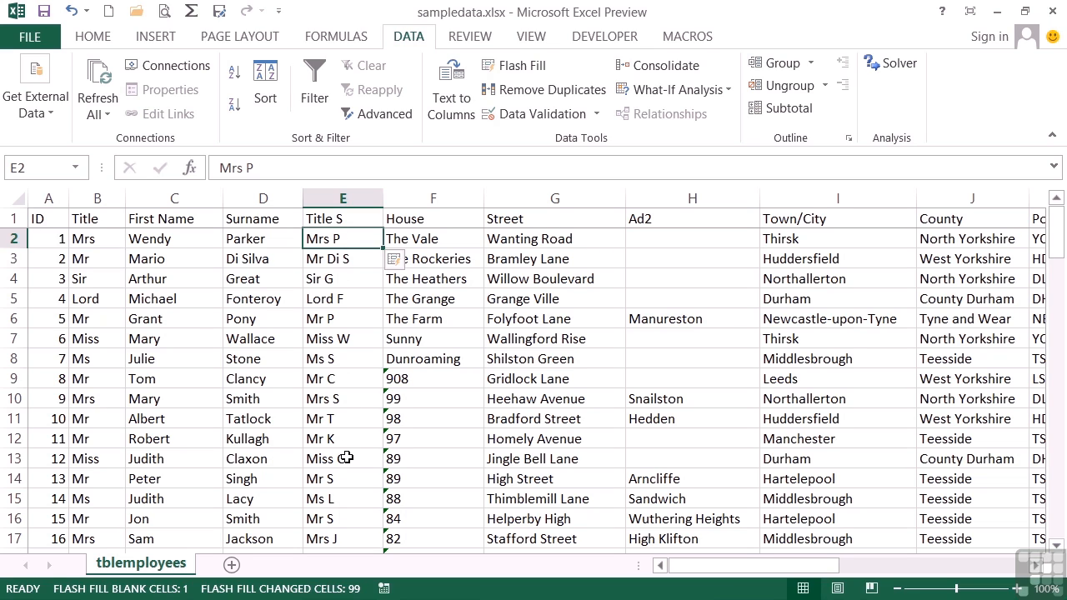
mouse_move(356, 499)
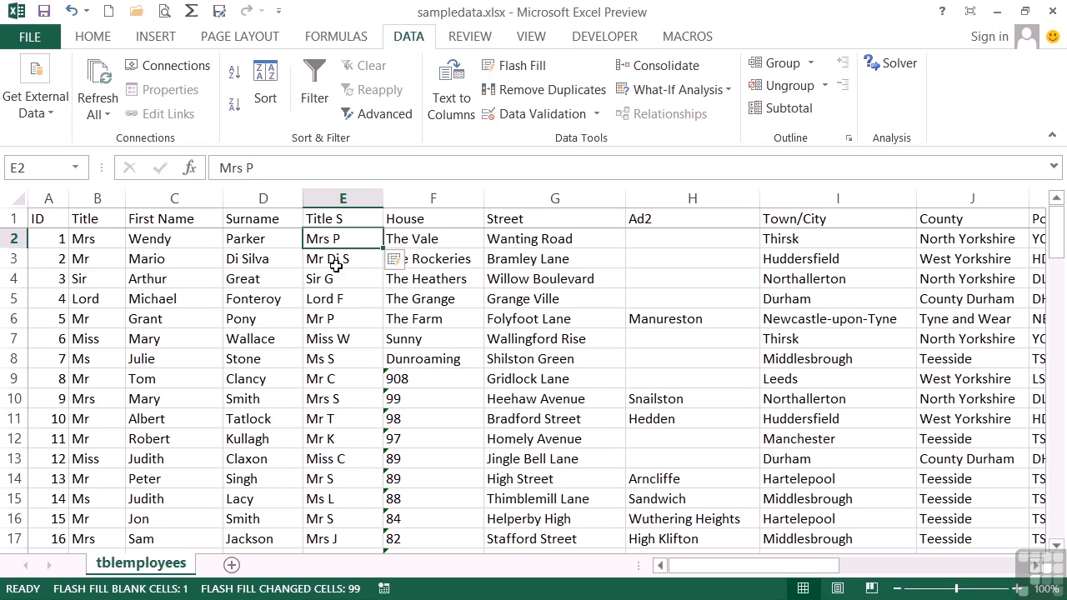
mouse_move(339, 272)
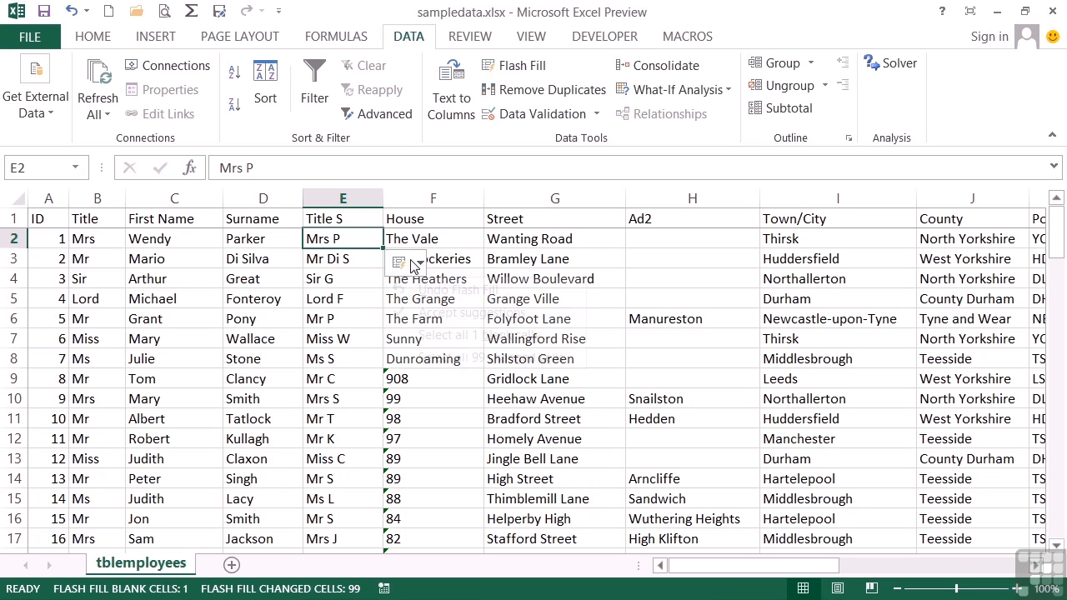
Undo the first Flash Fill and retry it with the example 'Wendy TH'.
left_click(407, 262)
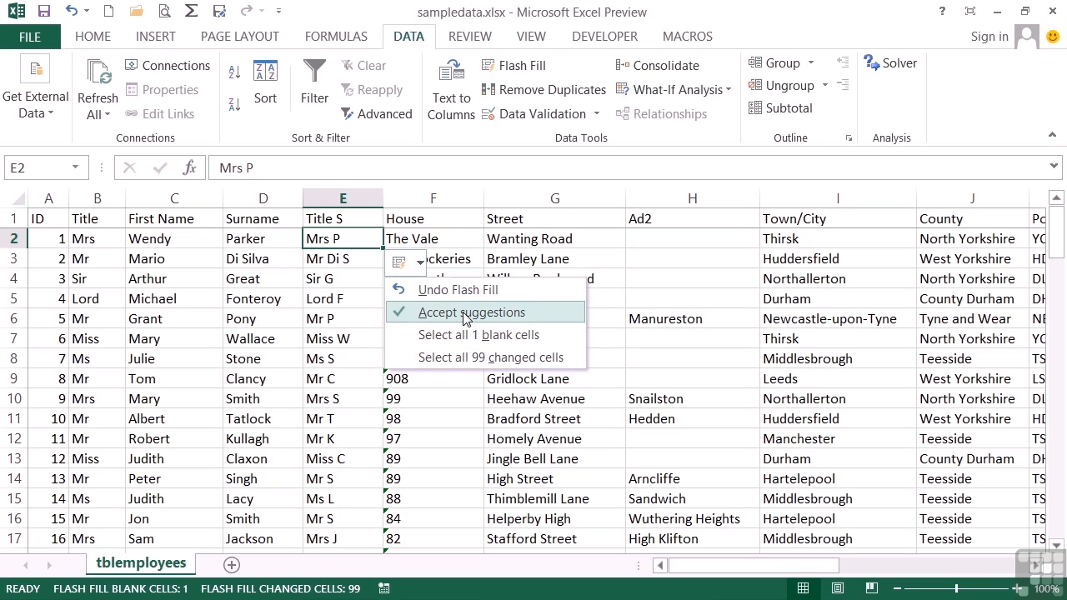
left_click(472, 312)
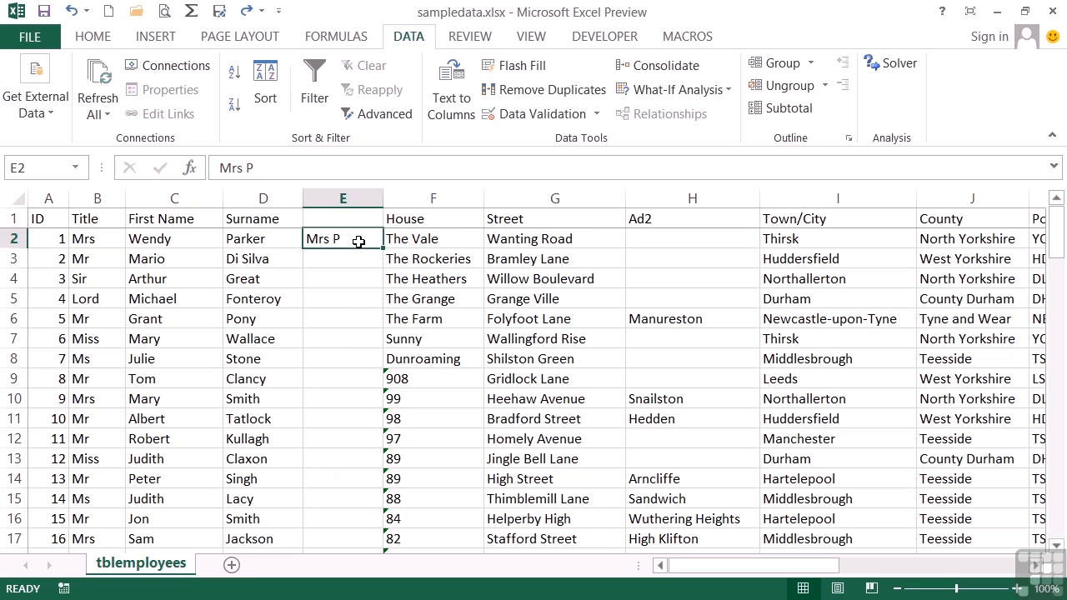
type("Wendy")
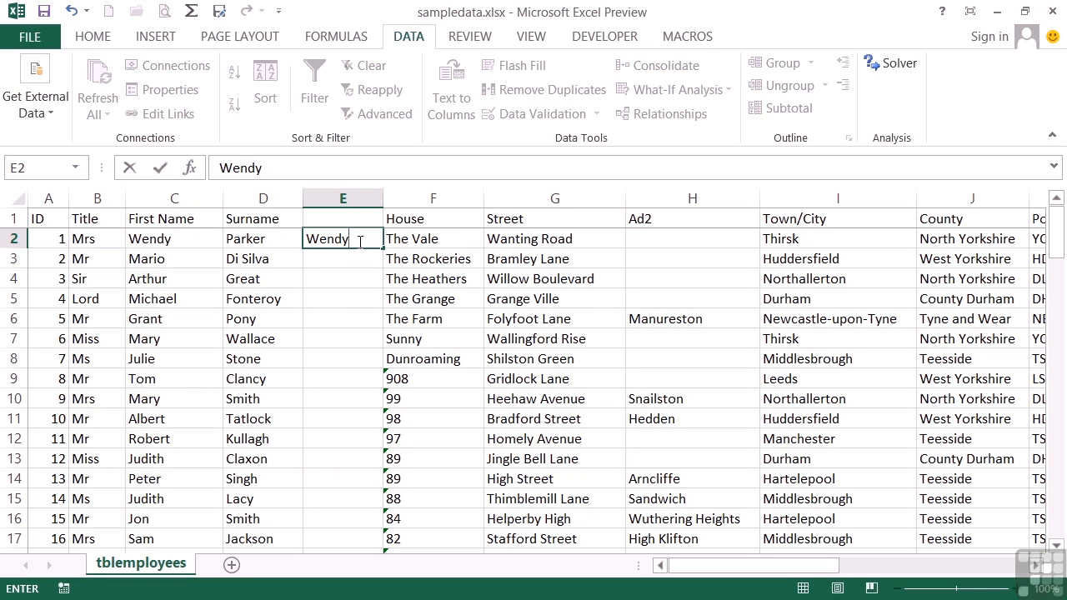
type("TH")
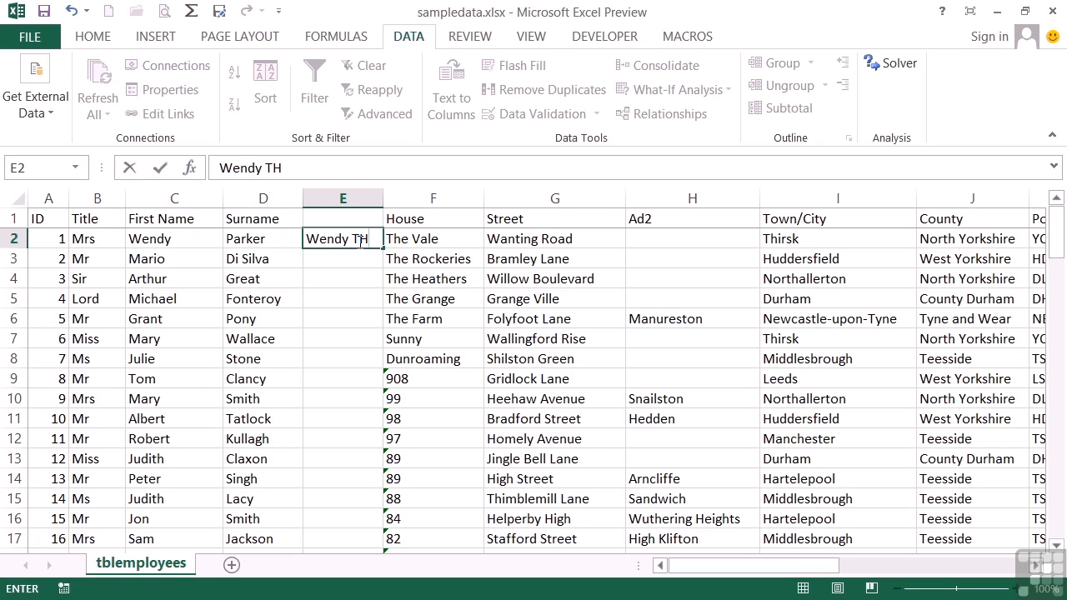
key("Return")
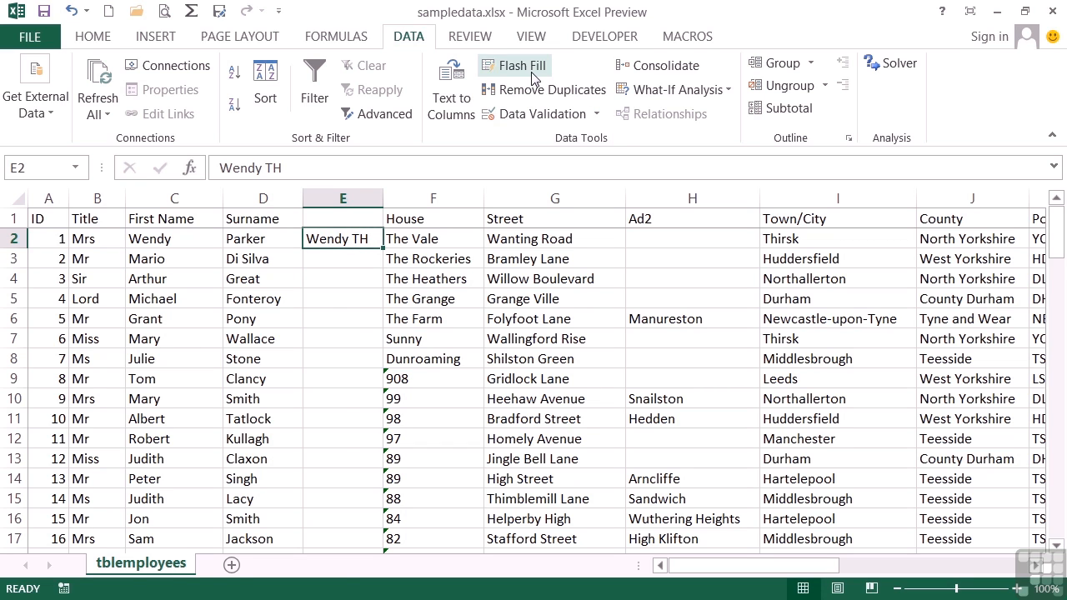
left_click(515, 65)
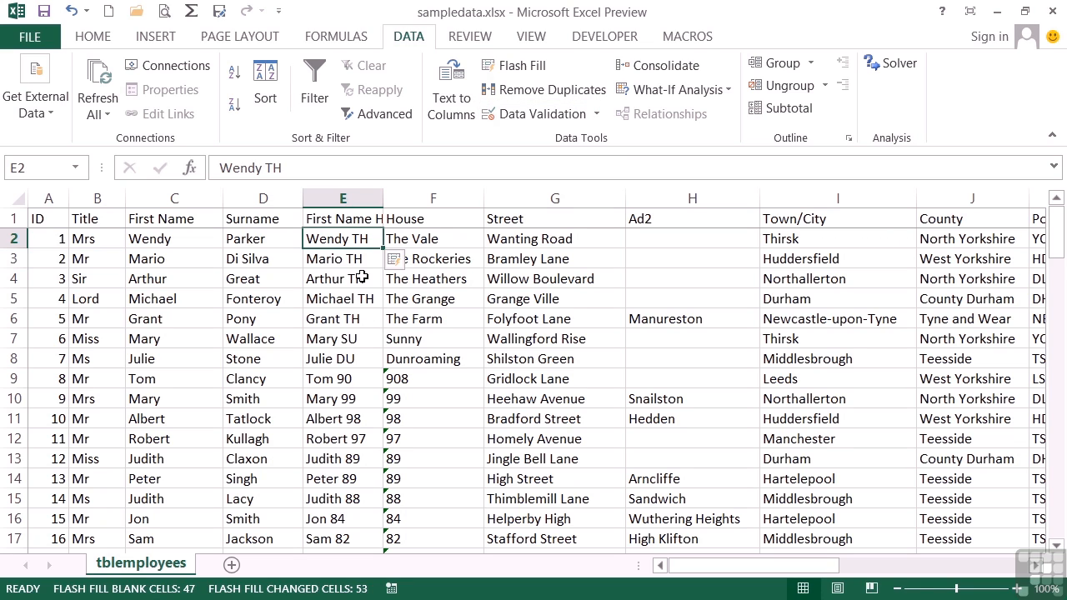
mouse_move(393, 238)
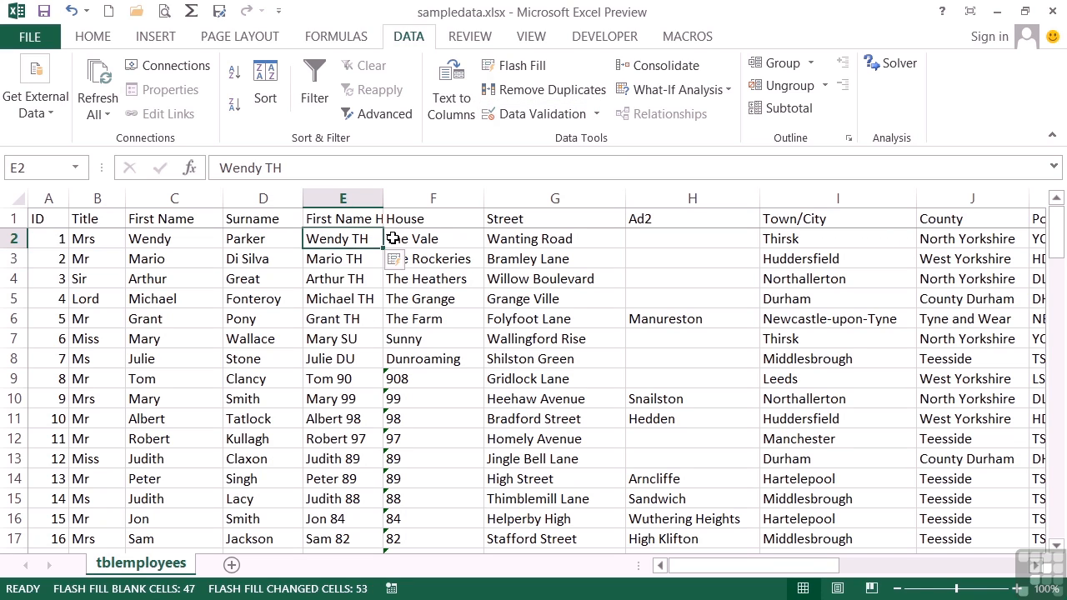
mouse_move(425, 239)
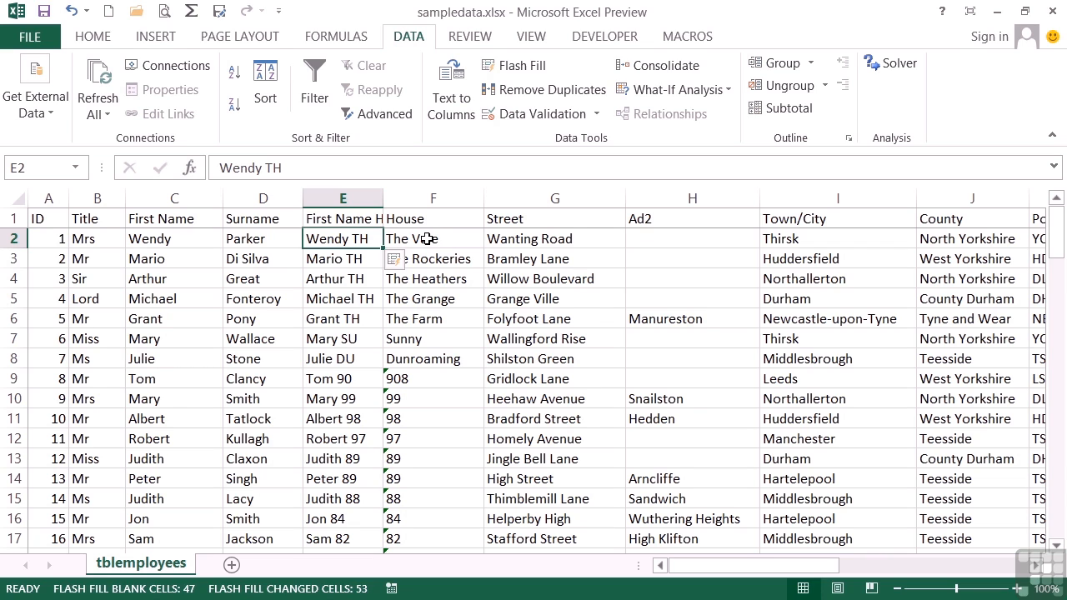
left_click(408, 260)
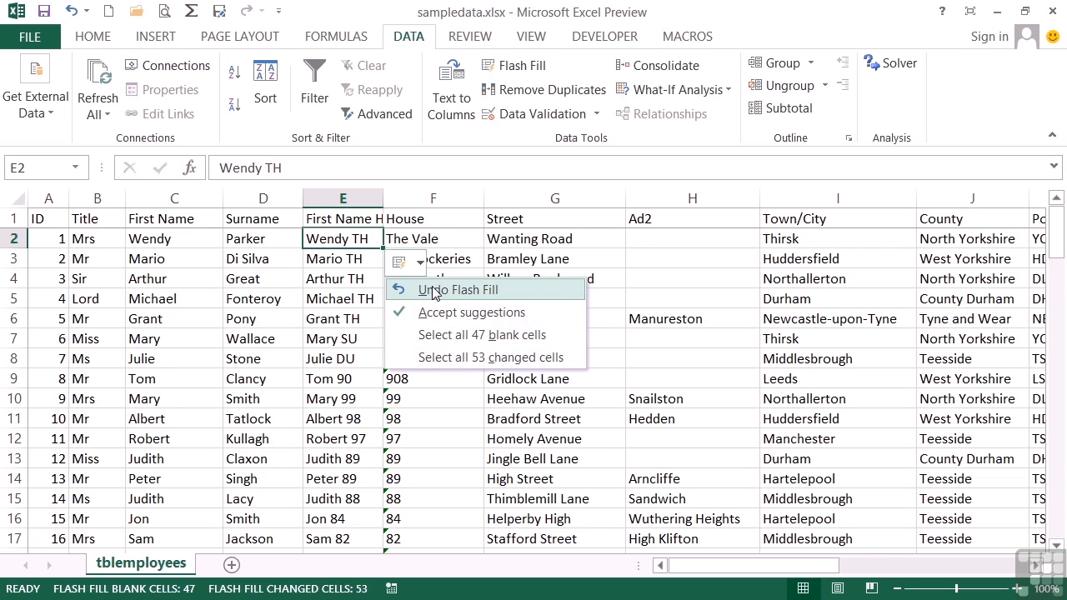
left_click(458, 290)
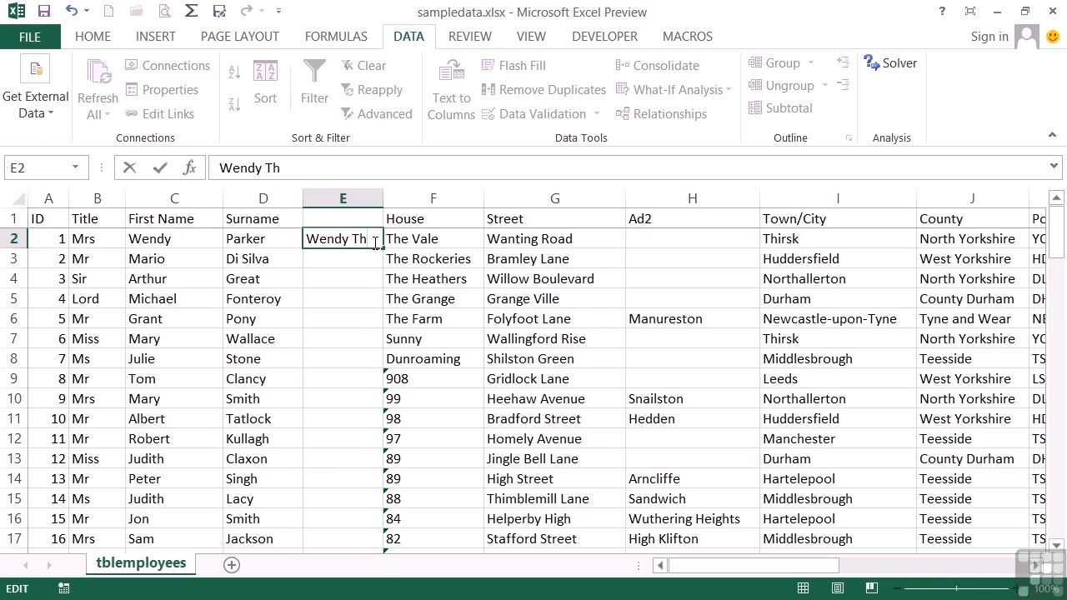
key("Return")
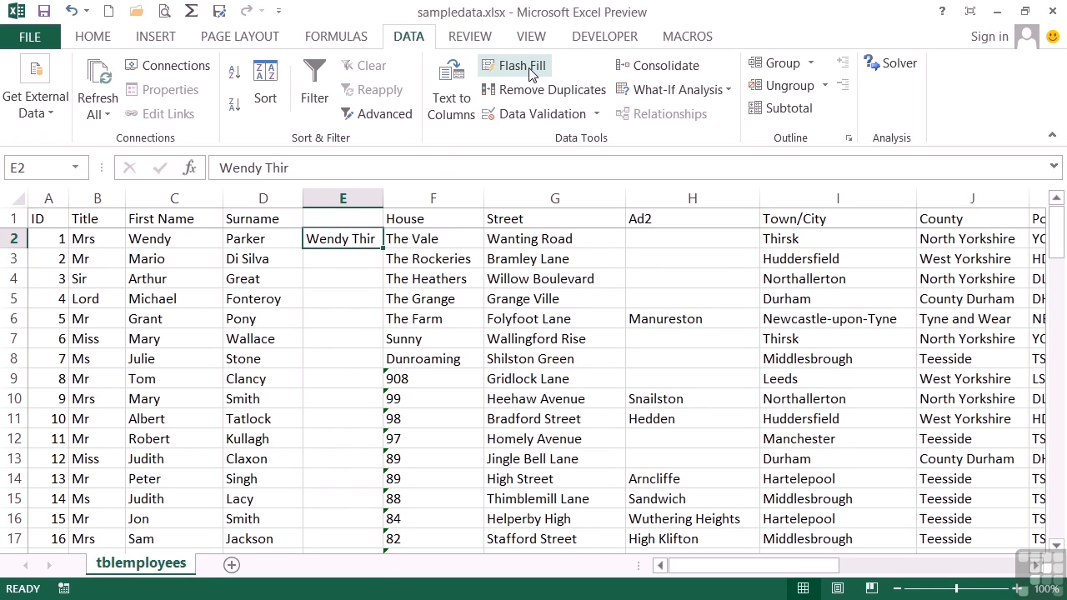
left_click(517, 71)
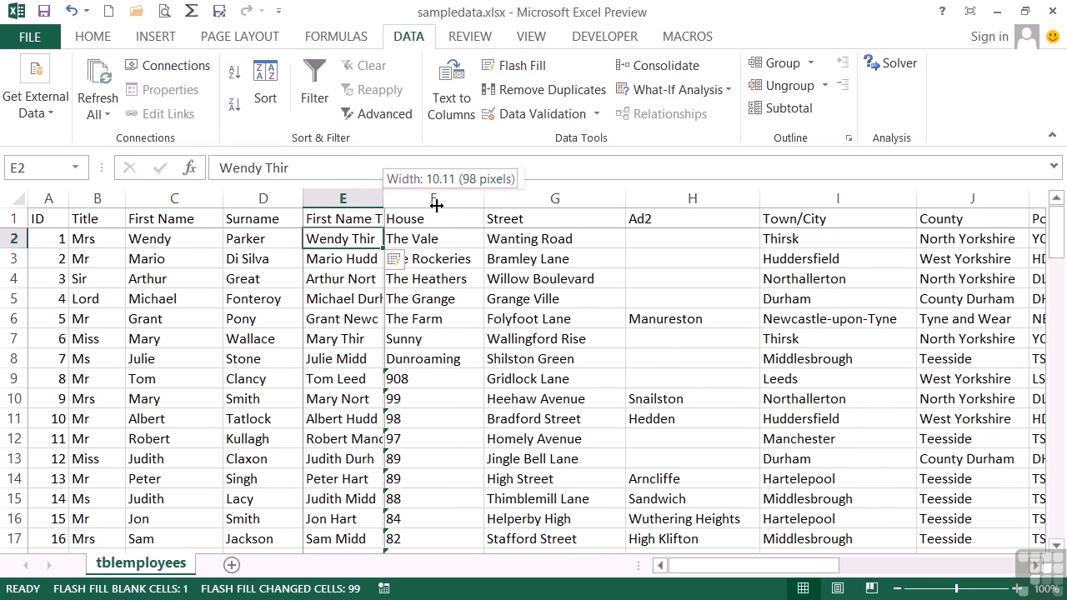
left_click_drag(385, 199, 435, 198)
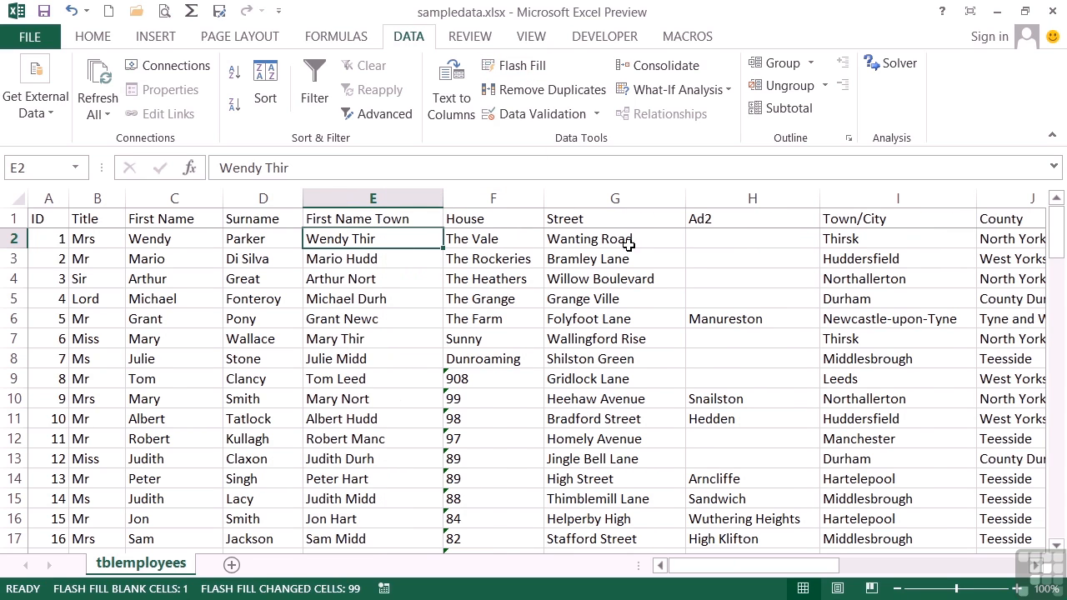
mouse_move(225, 101)
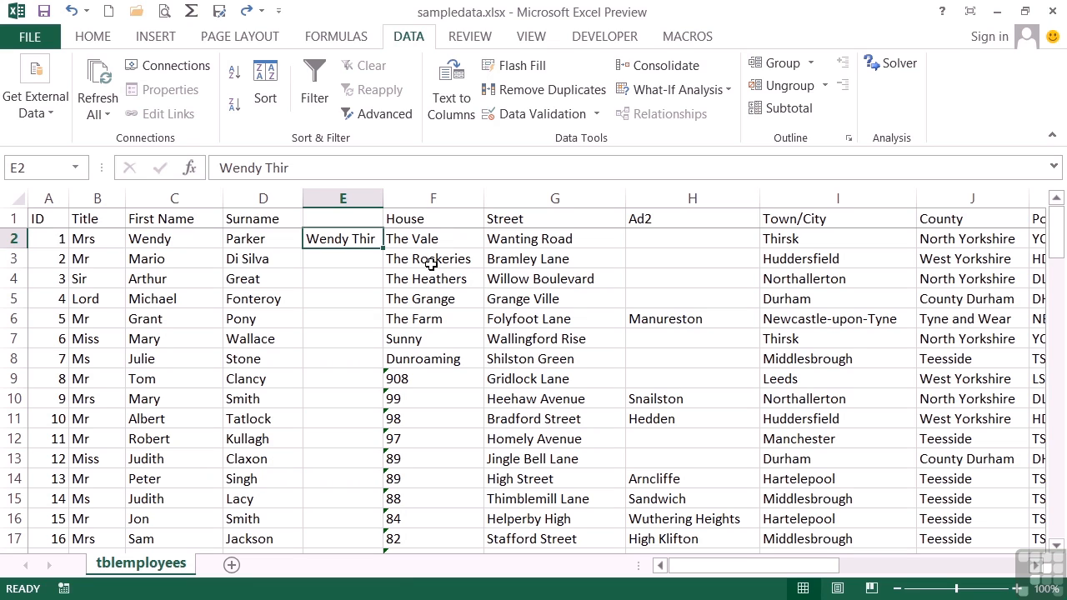
Flash Fill column E from the example 'Mrs W Parker' in E2.
type("Mrs W Parker")
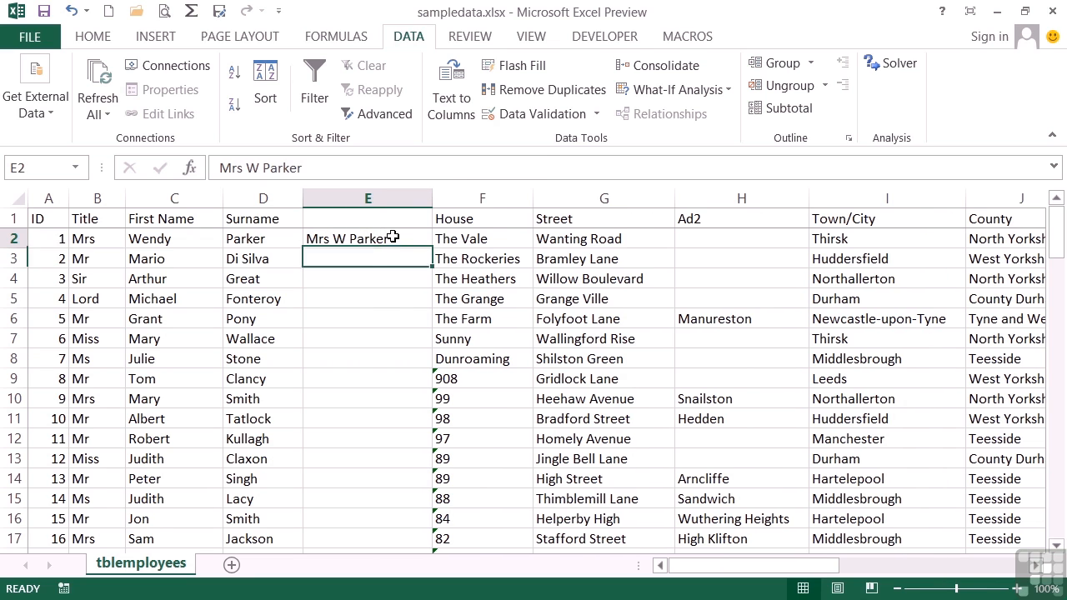
left_click(514, 65)
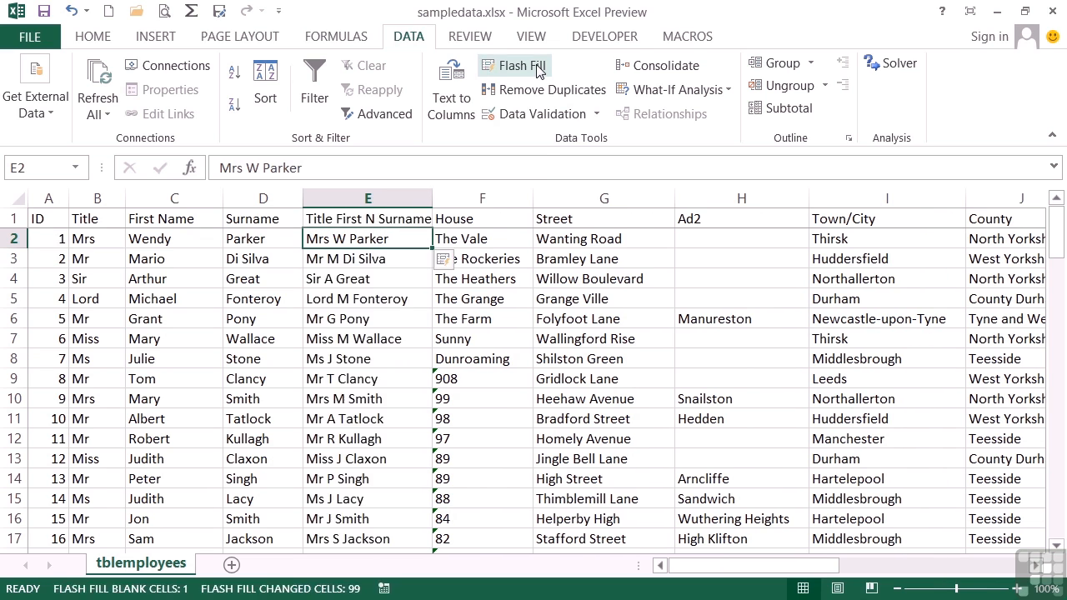
mouse_move(319, 260)
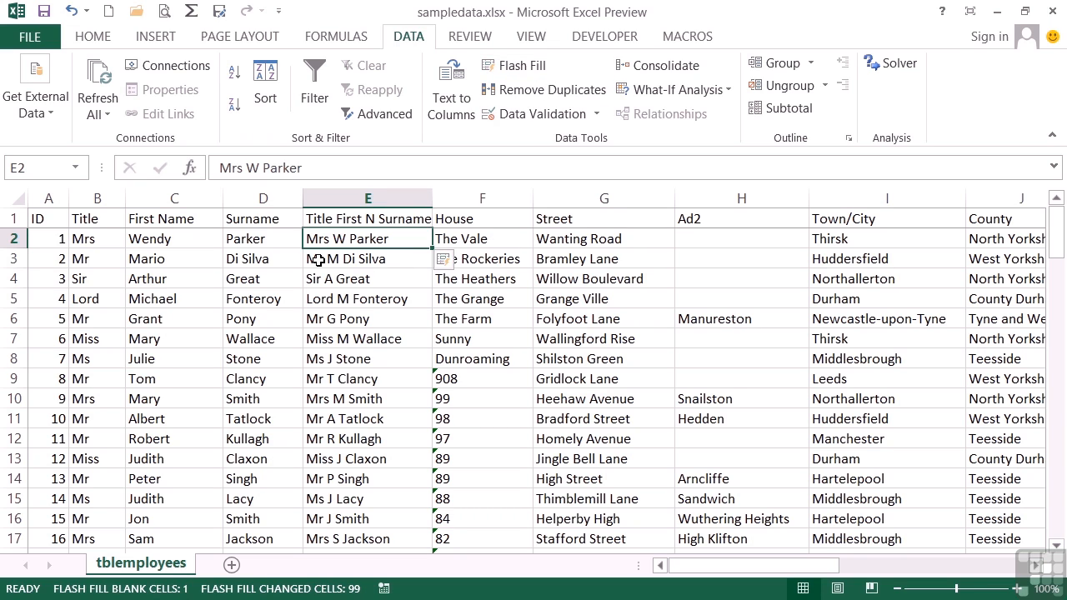
mouse_move(350, 268)
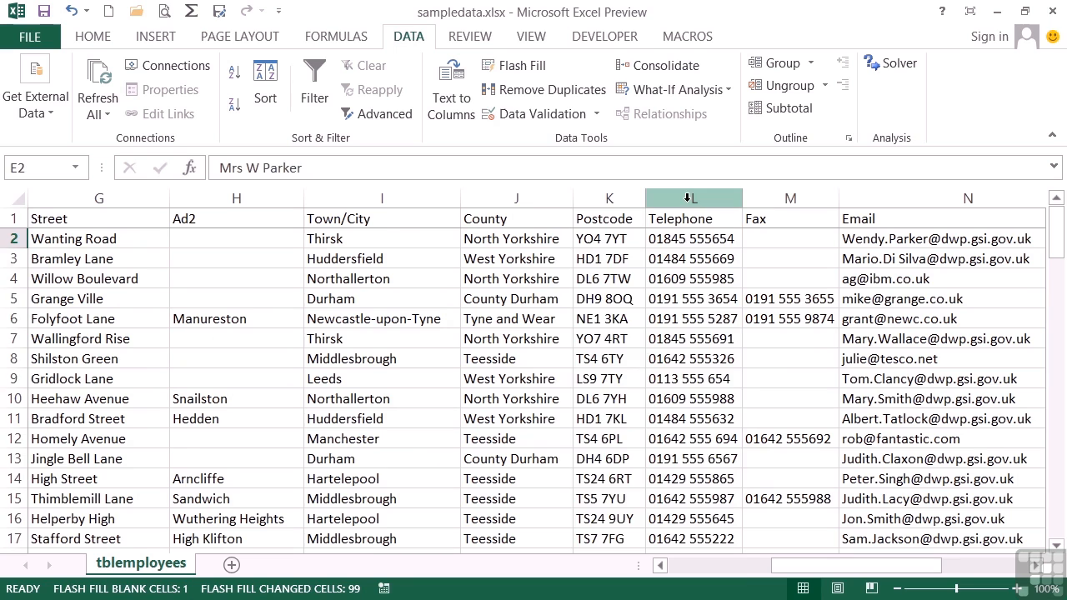
Insert a Postcode column before Telephone, Flash Fill prefixes from 'YO4', and check the TS24 result.
right_click(692, 198)
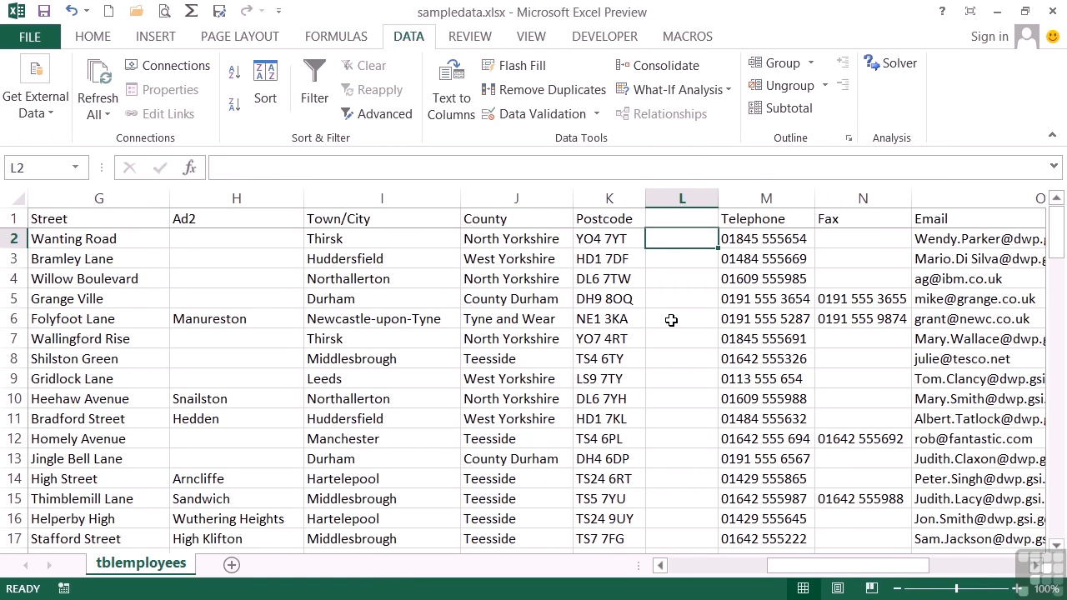
type("YO4")
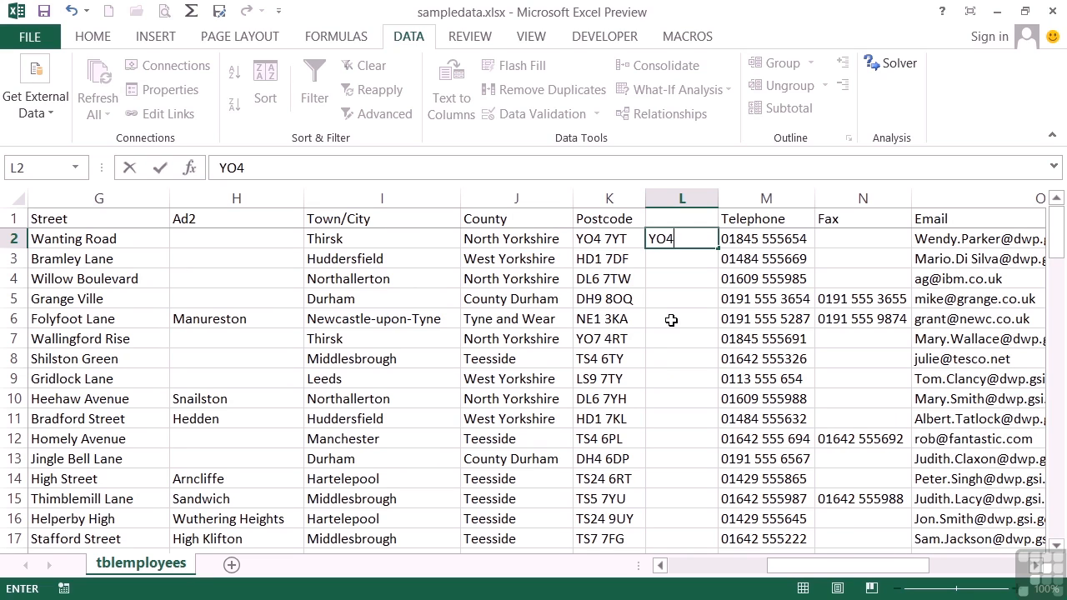
mouse_move(706, 253)
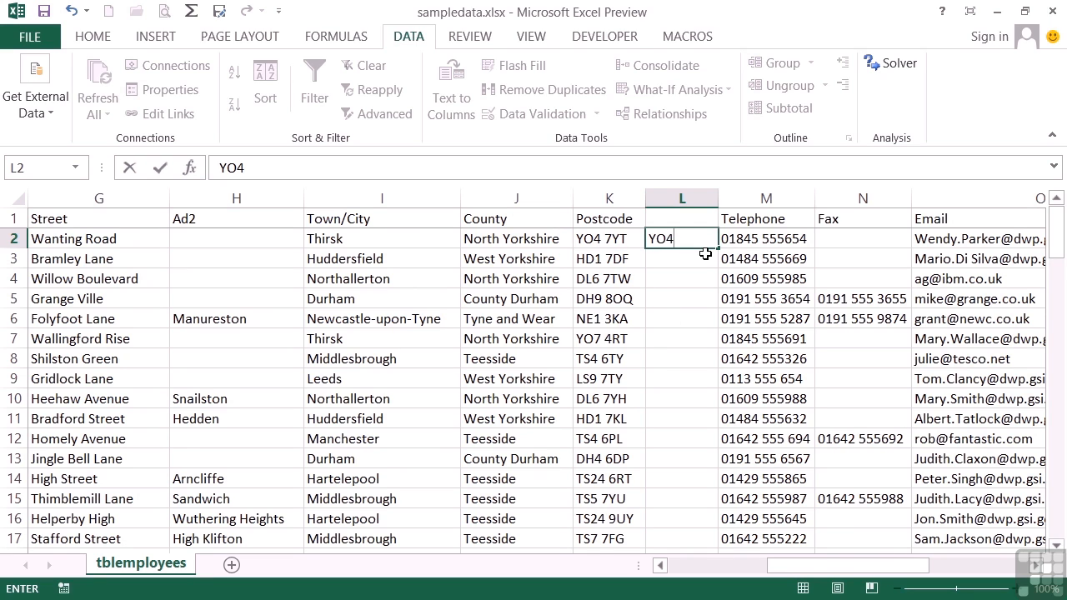
key("Return")
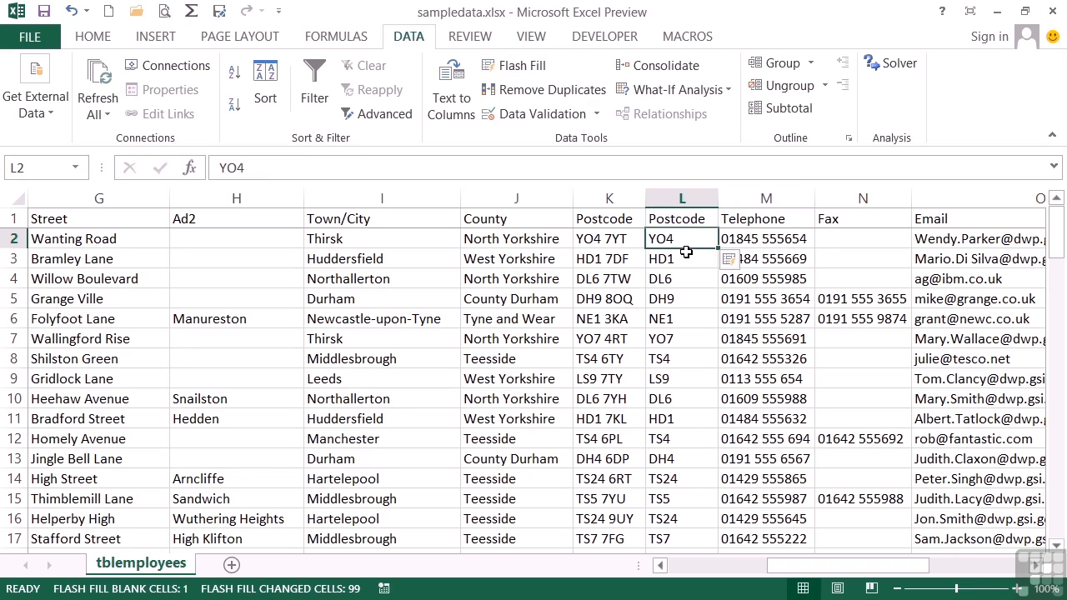
mouse_move(679, 319)
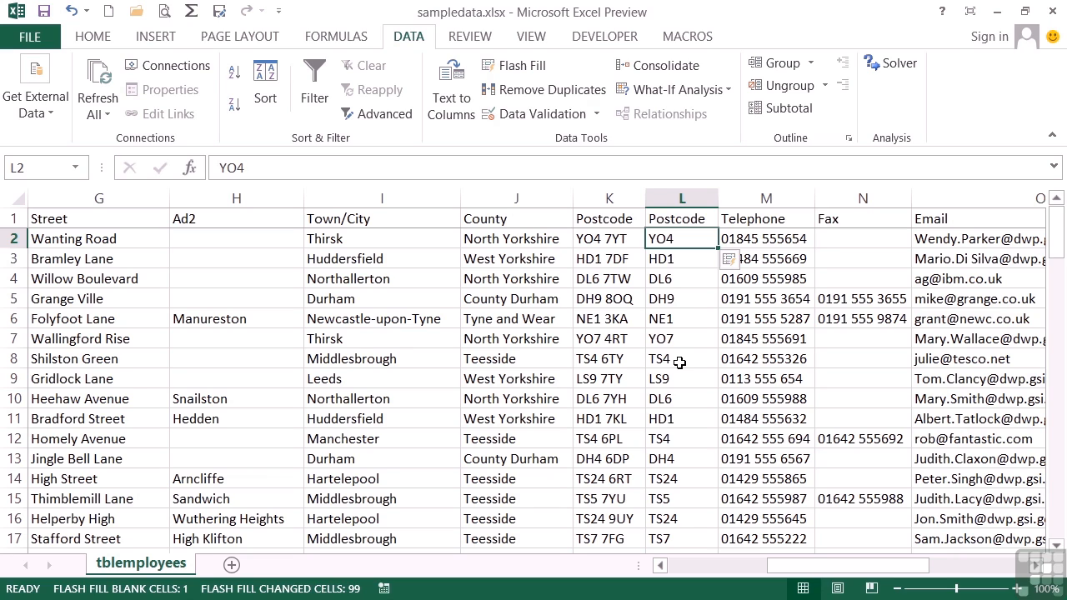
mouse_move(693, 477)
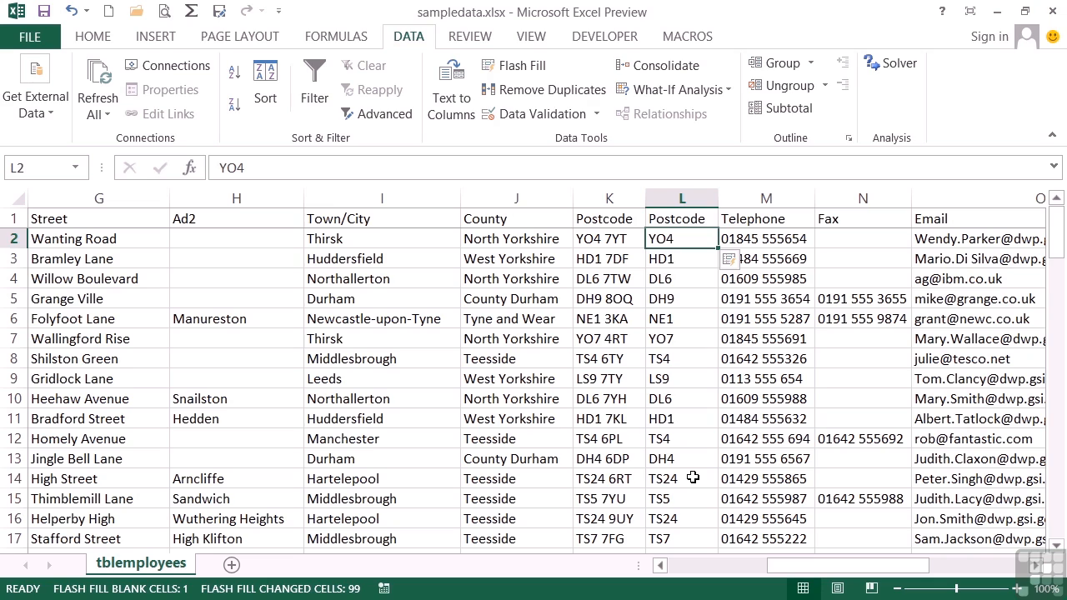
left_click(681, 478)
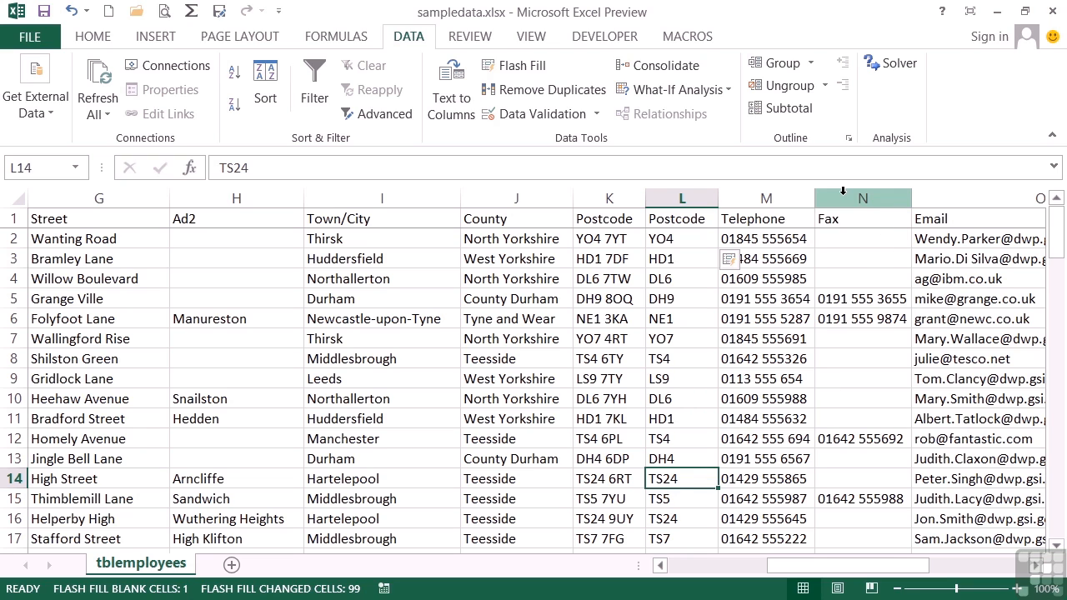
Insert a column after Telephone and Flash Fill dialling codes from the example '01845'.
left_click(862, 198)
type("'")
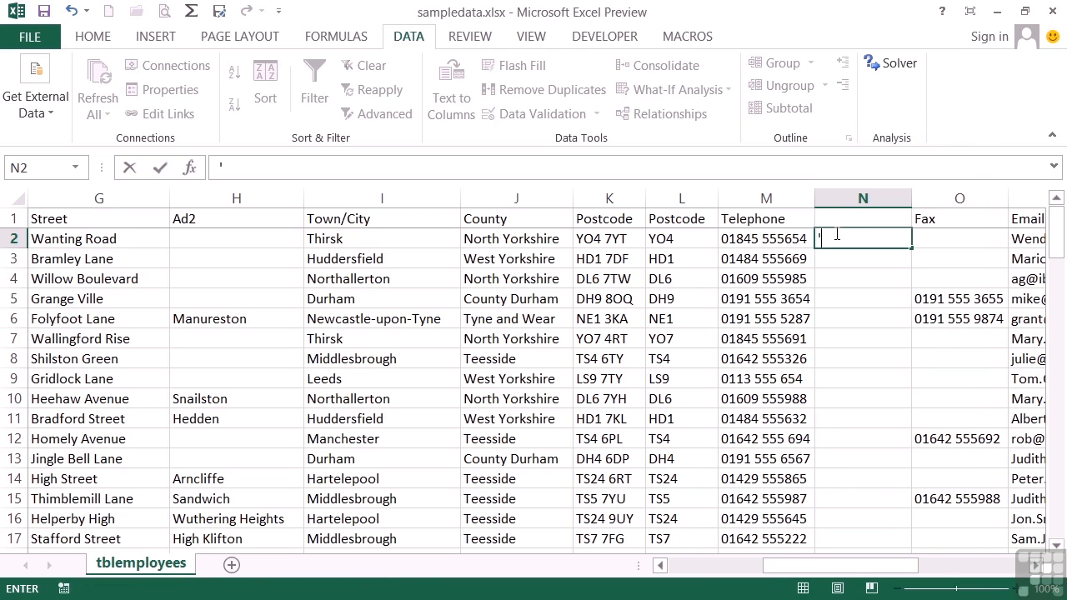
key("Return")
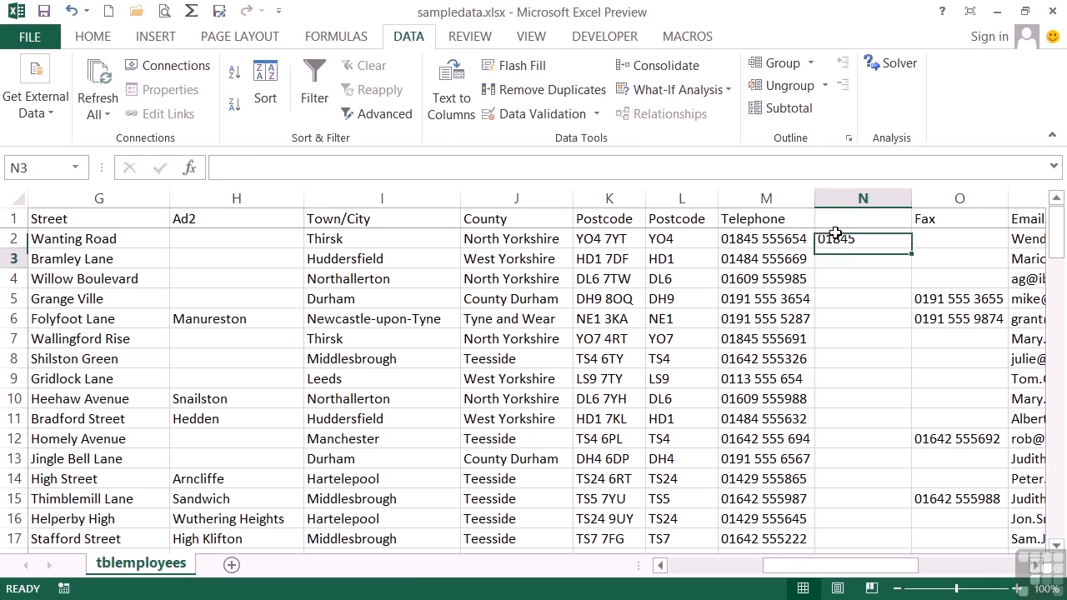
left_click(514, 65)
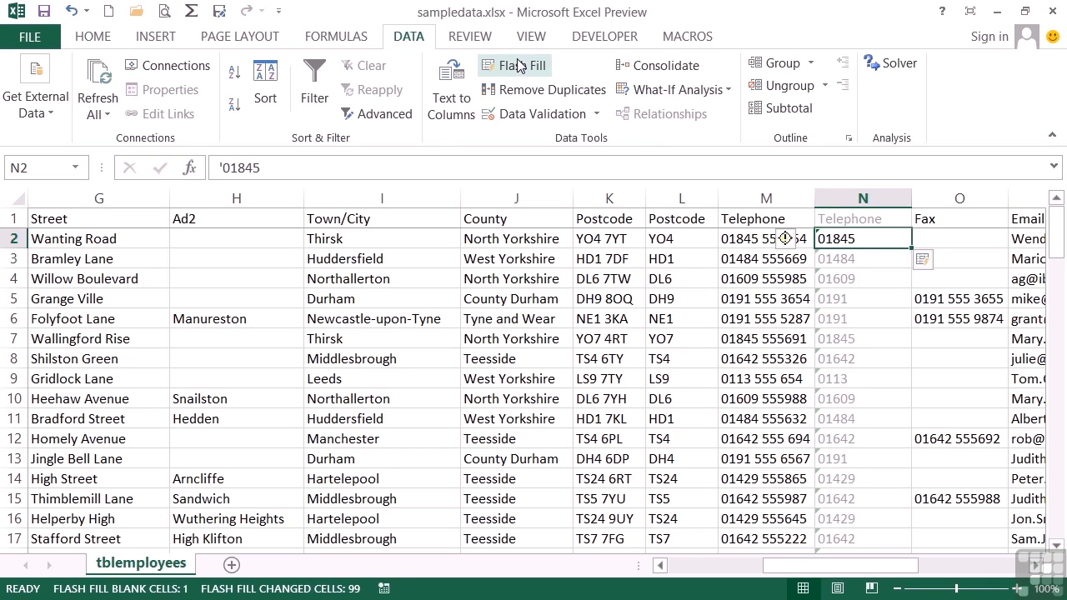
left_click(514, 65)
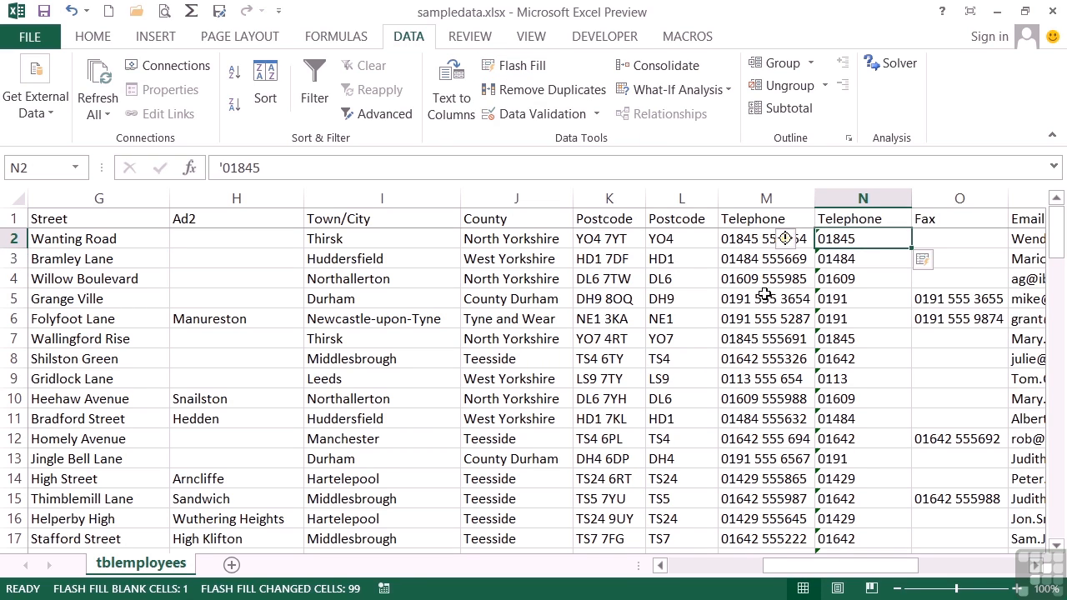
mouse_move(828, 308)
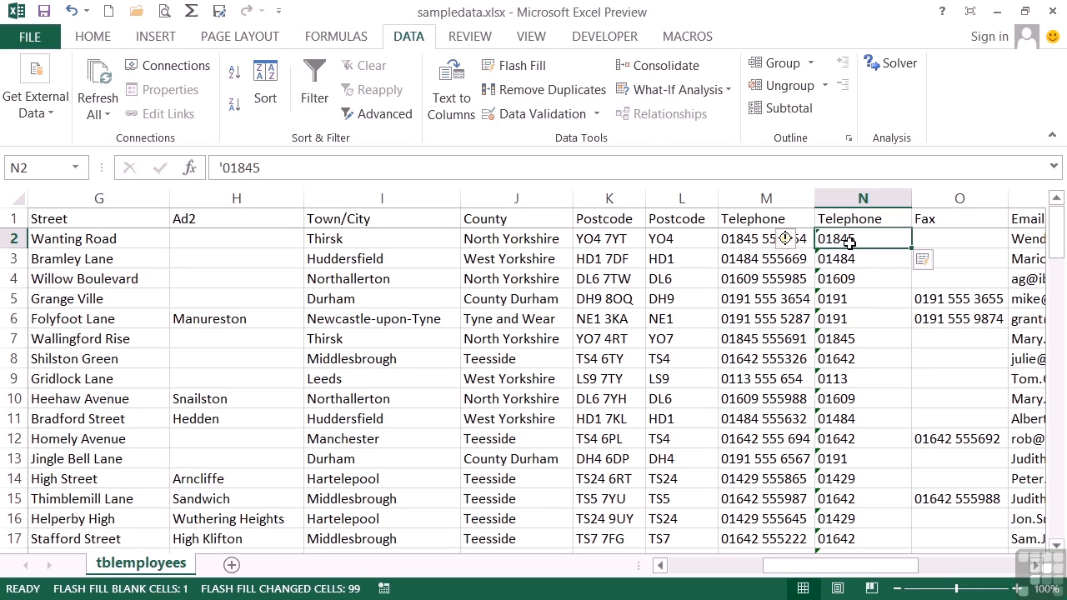
mouse_move(837, 299)
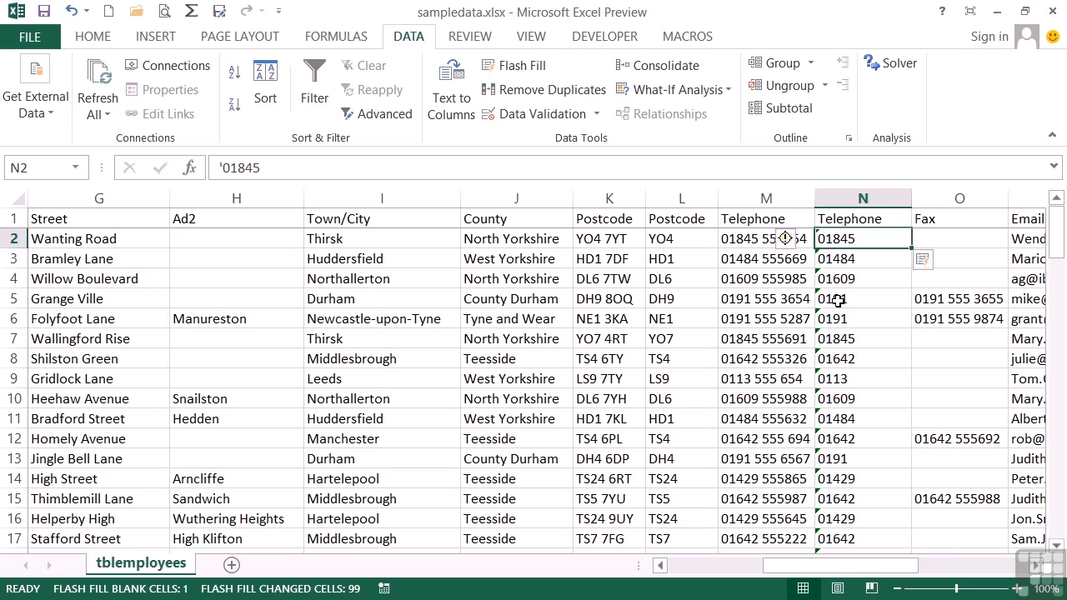
mouse_move(740, 298)
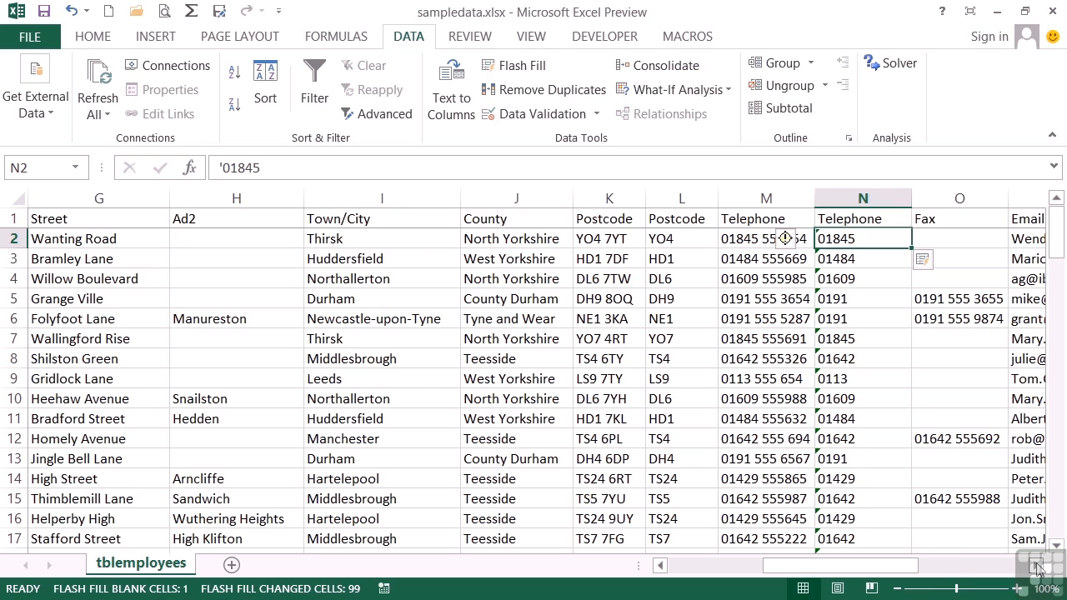
scroll("right", 3)
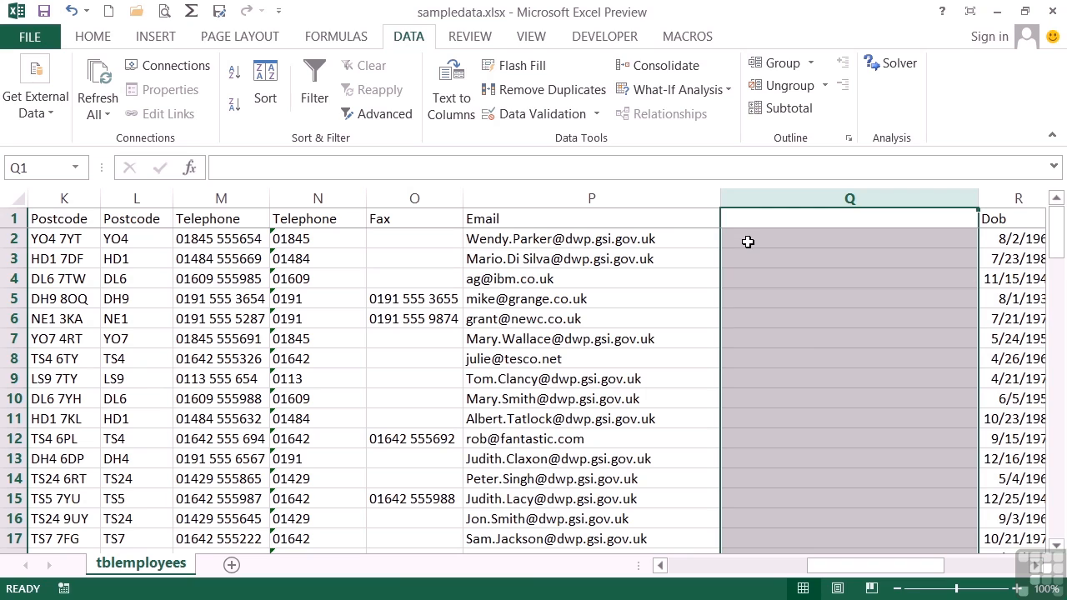
left_click(850, 238)
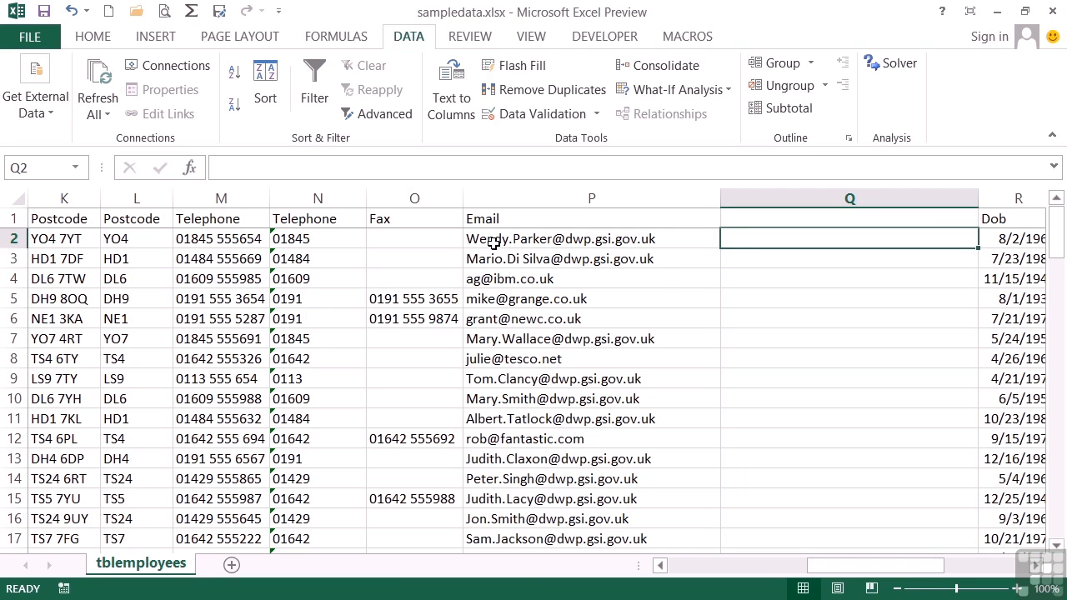
mouse_move(765, 232)
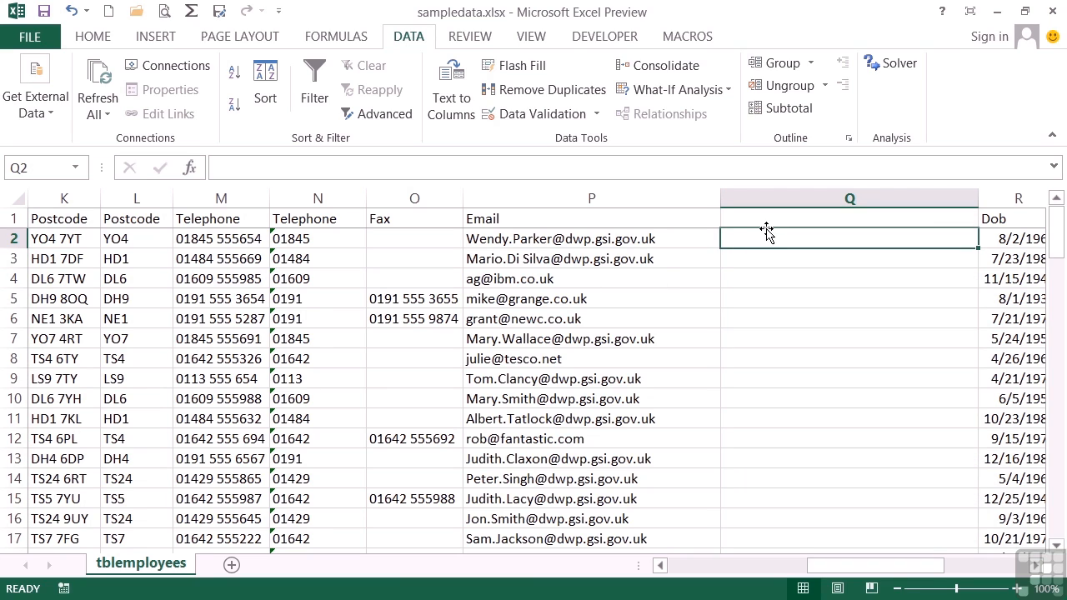
type("Wendy.Parker")
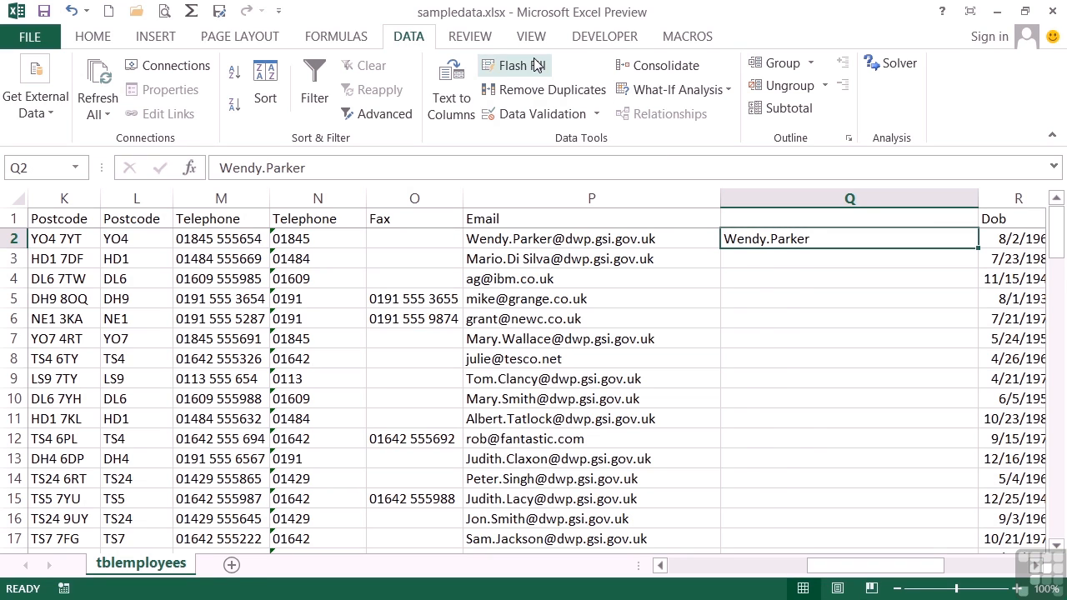
left_click(514, 65)
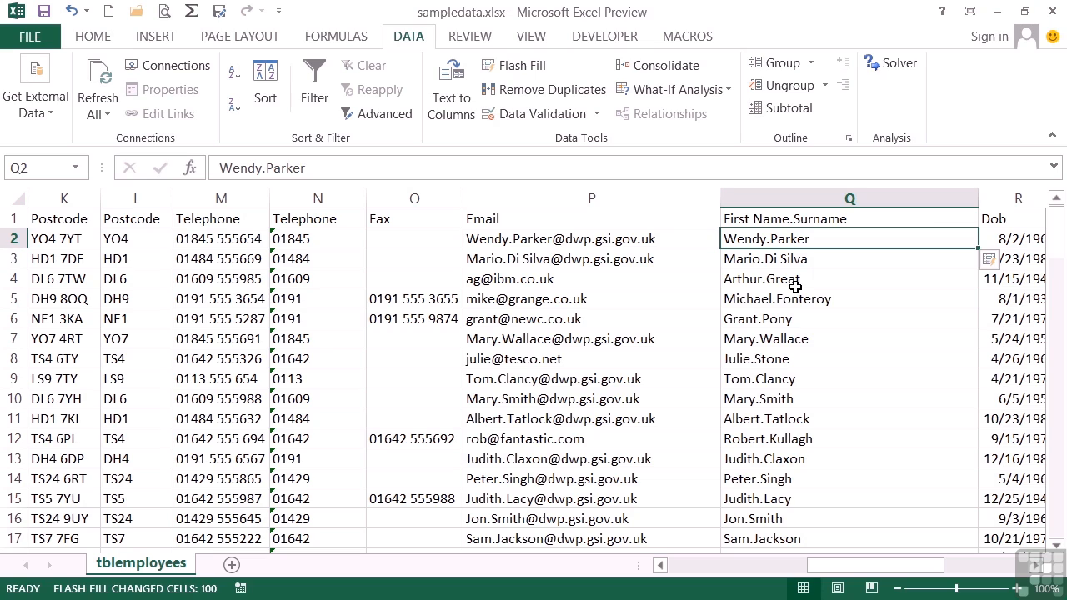
mouse_move(756, 254)
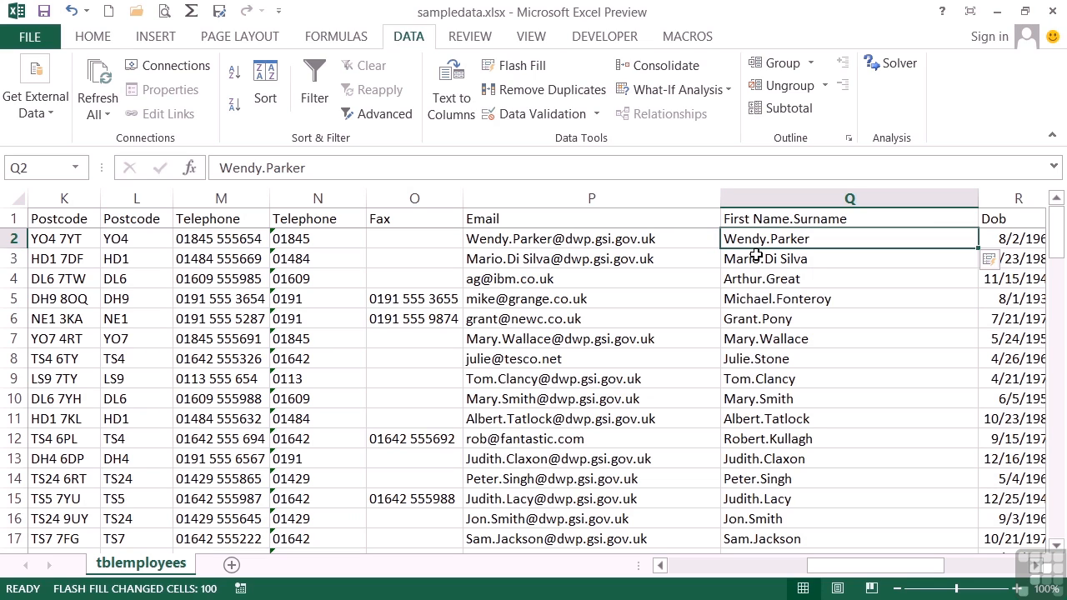
mouse_move(801, 241)
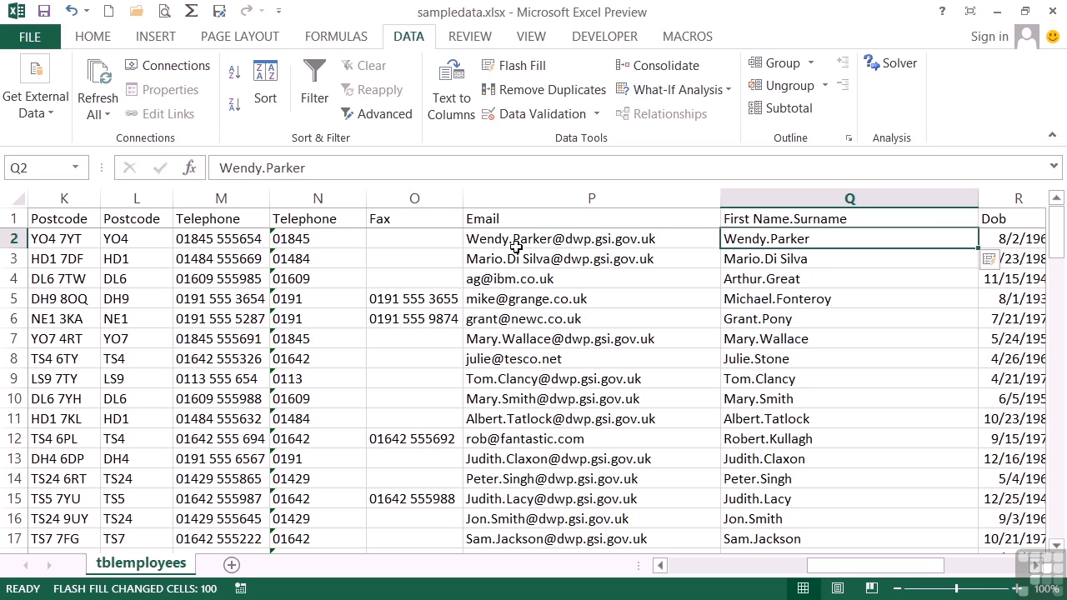
left_click(993, 261)
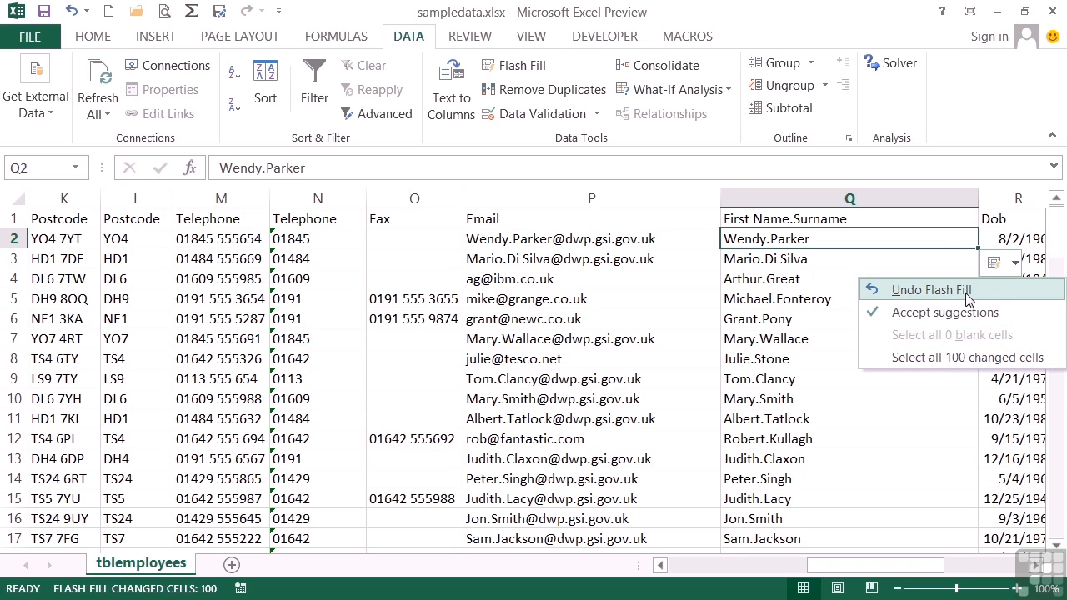
left_click(930, 289)
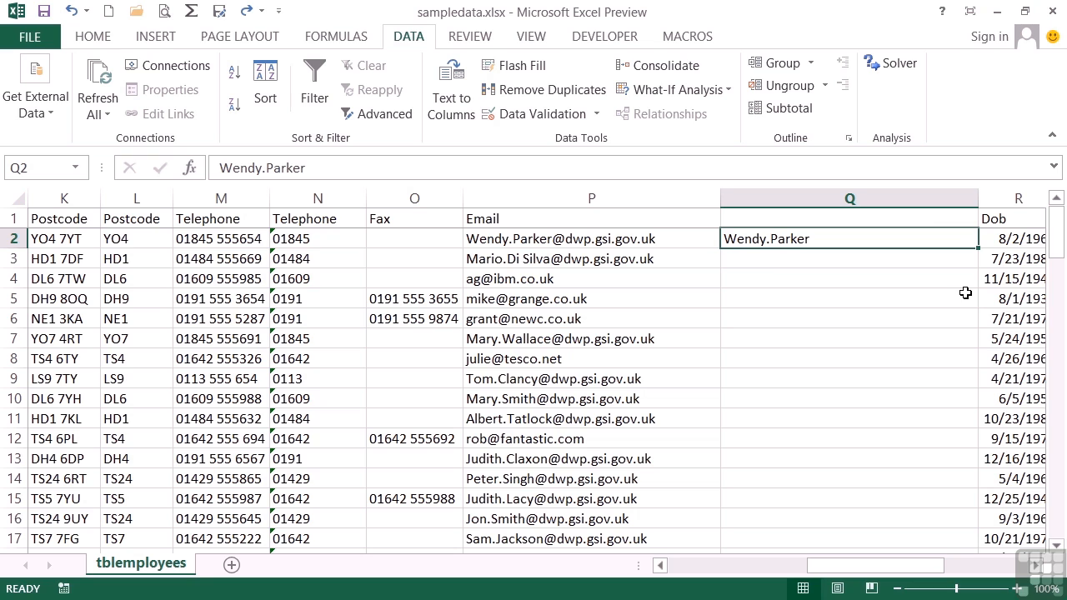
mouse_move(780, 251)
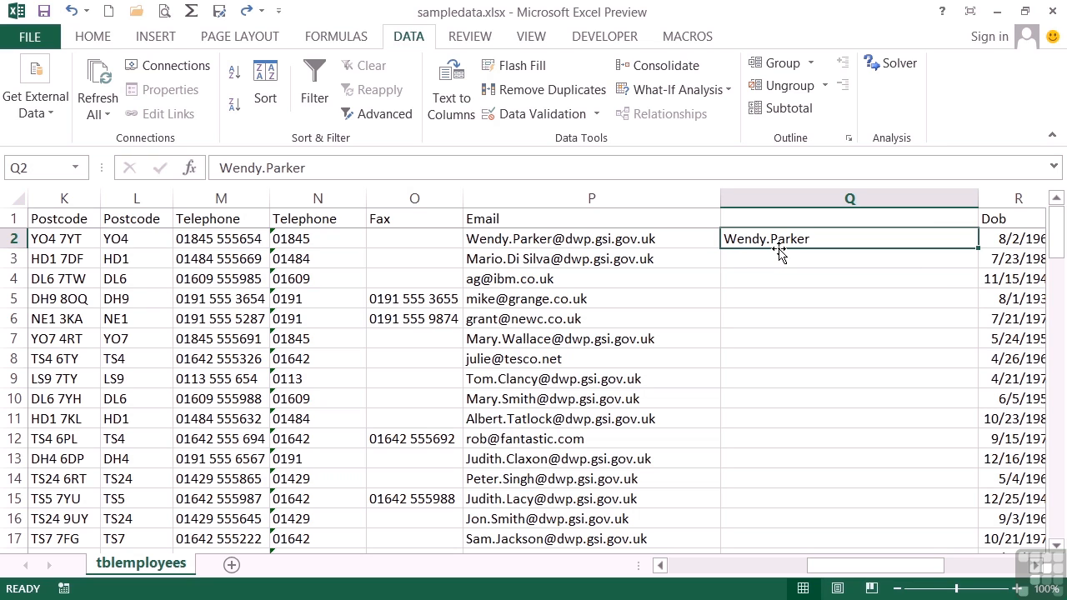
left_click(591, 197)
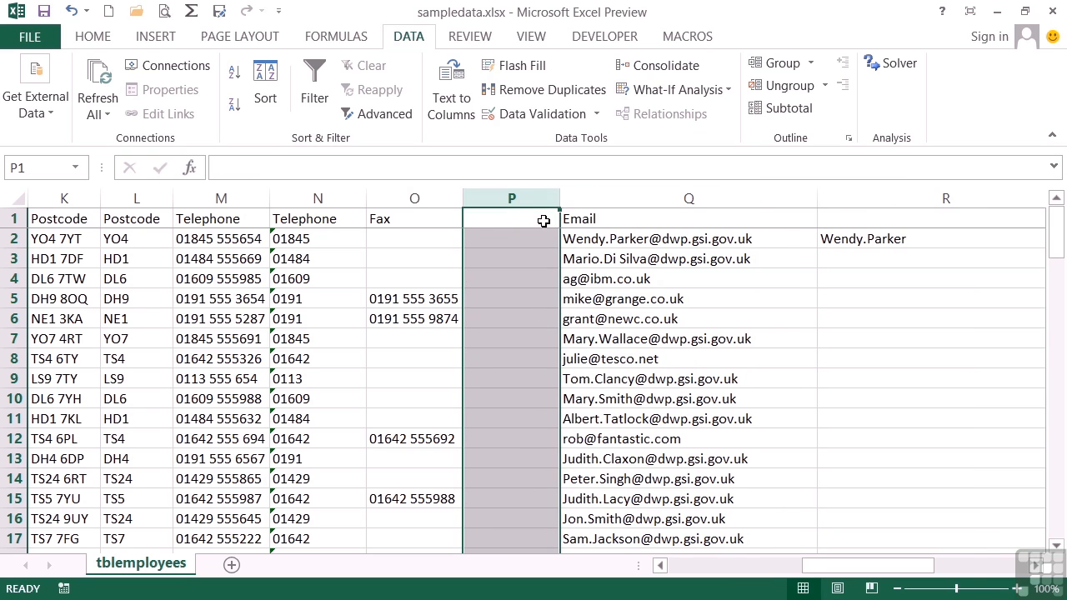
mouse_move(847, 243)
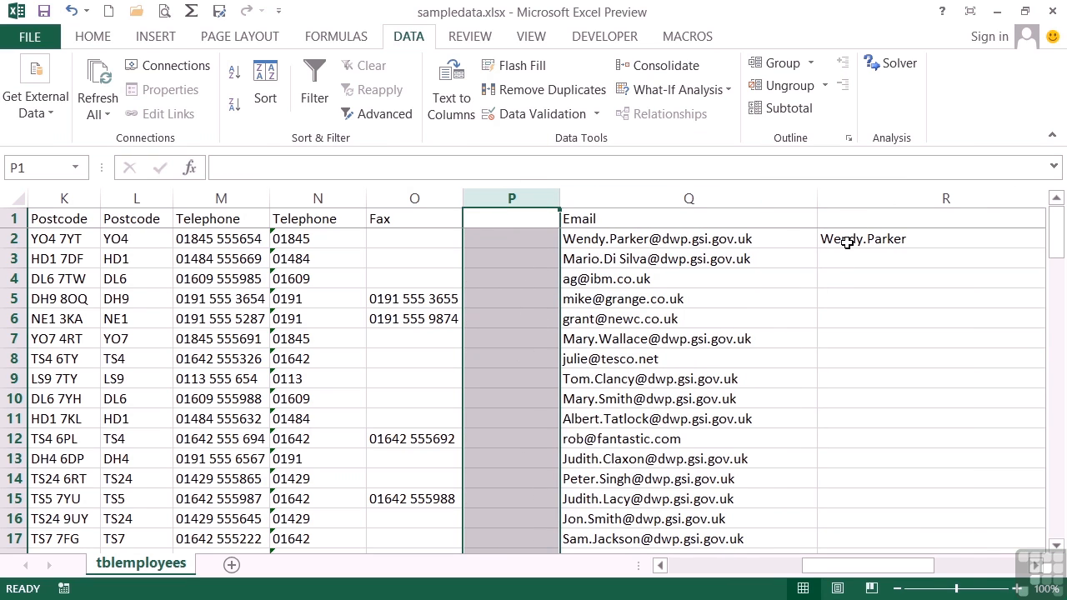
mouse_move(749, 239)
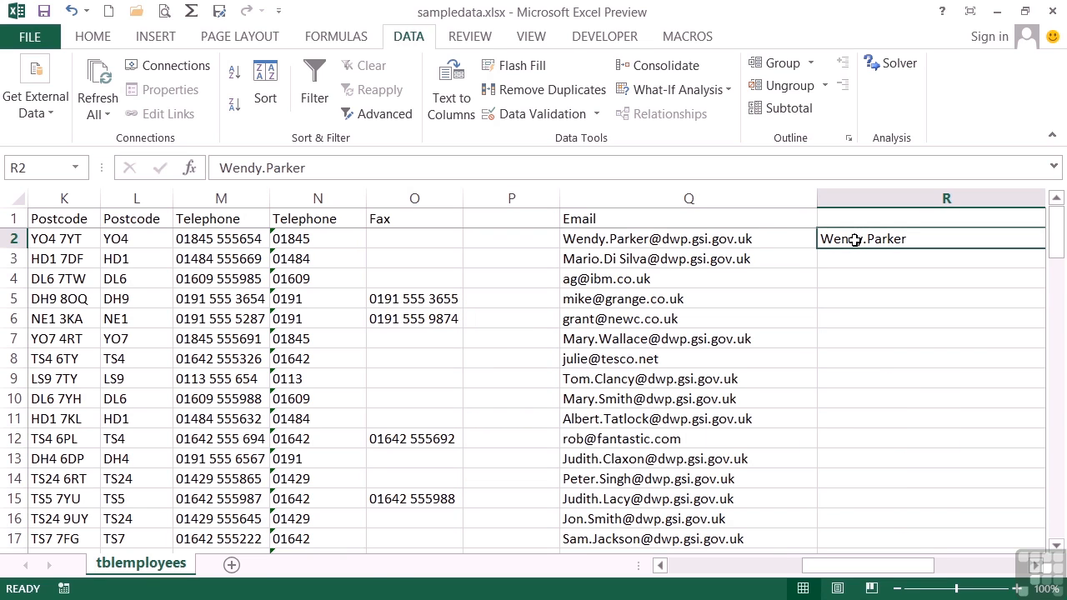
mouse_move(517, 65)
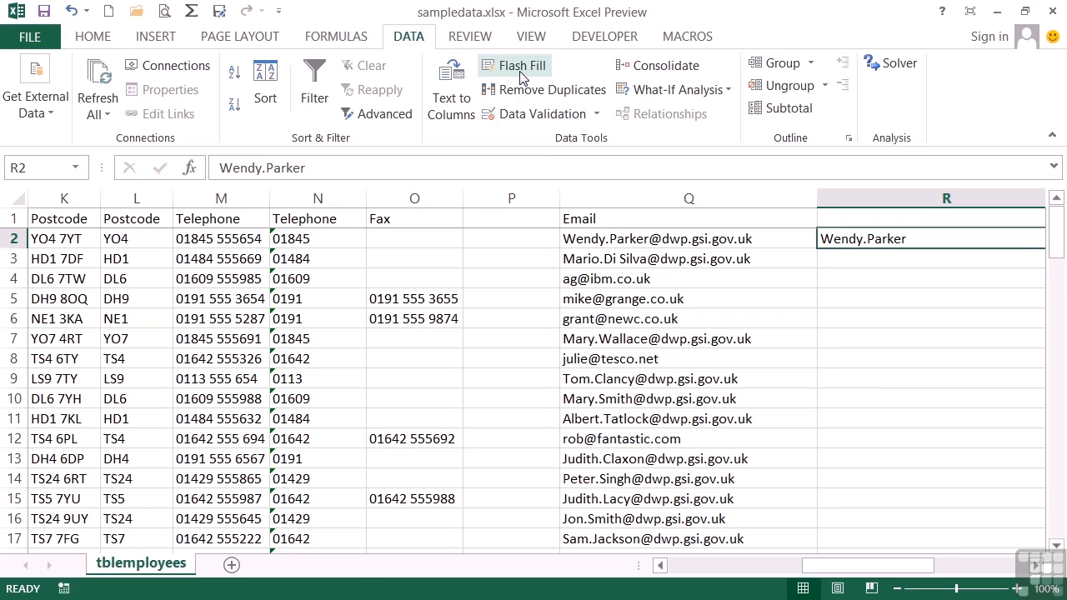
left_click(515, 65)
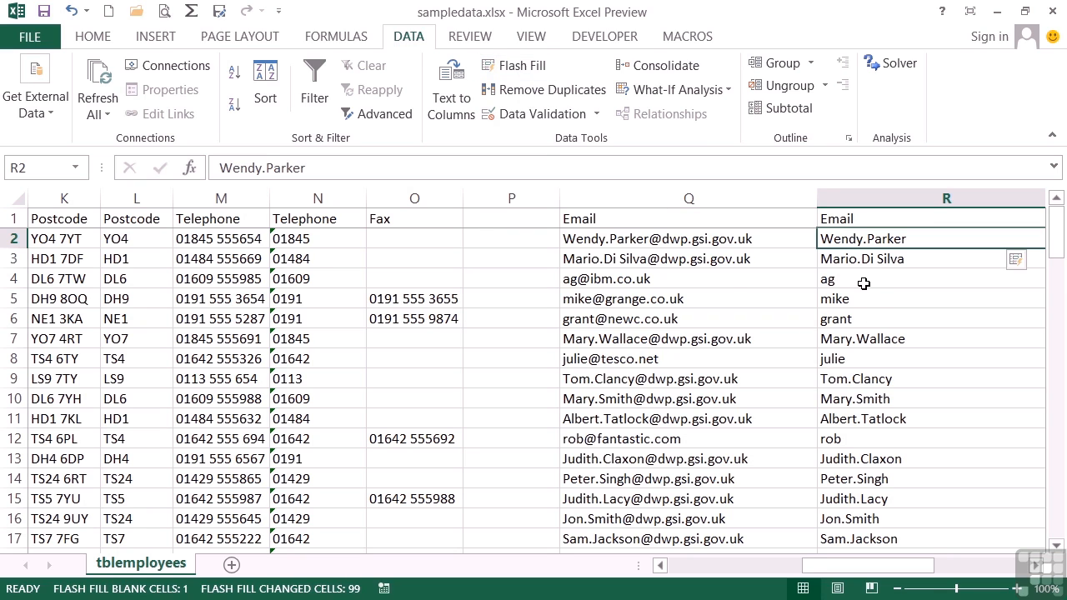
mouse_move(850, 315)
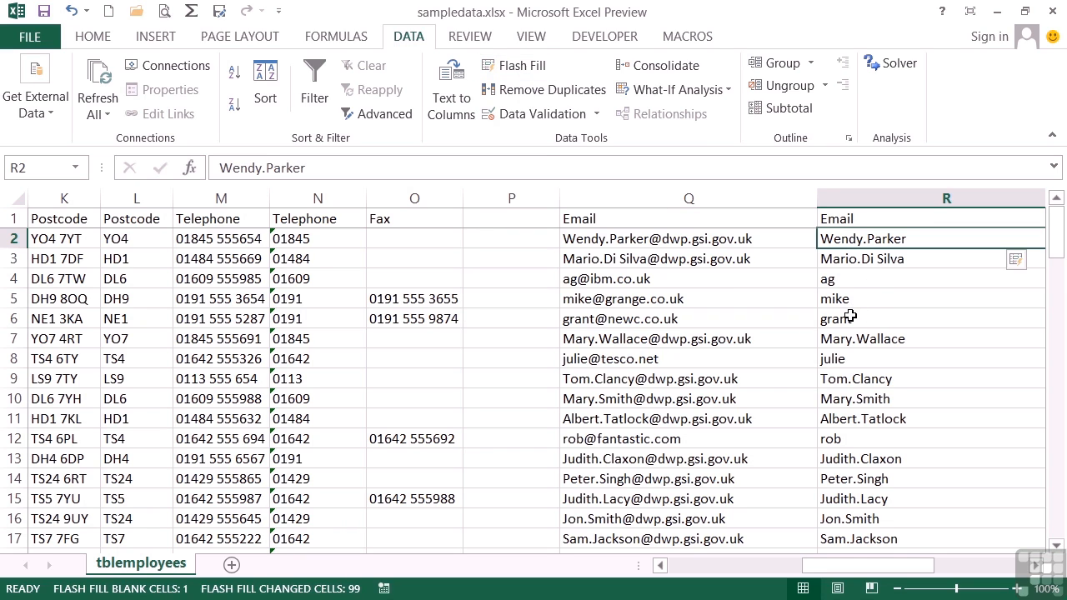